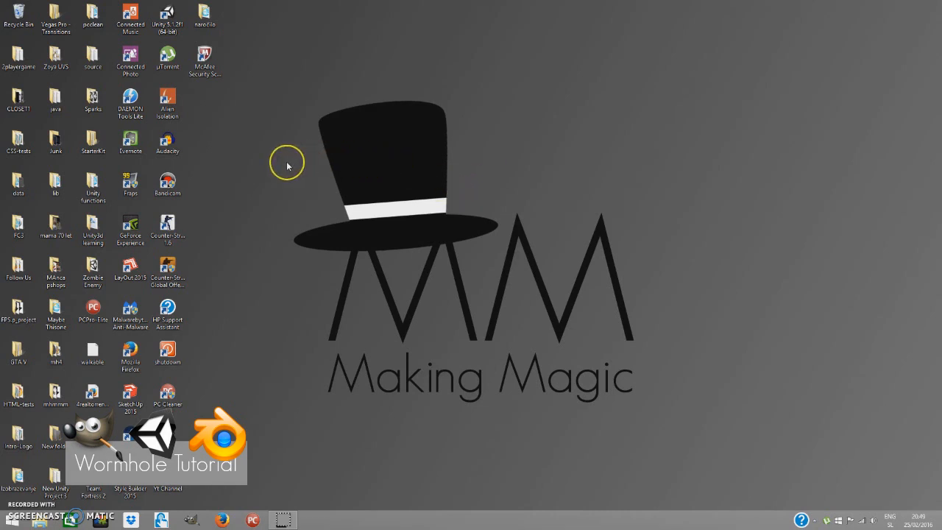
{"action": "mouse_move", "coordinate": [273, 159]}
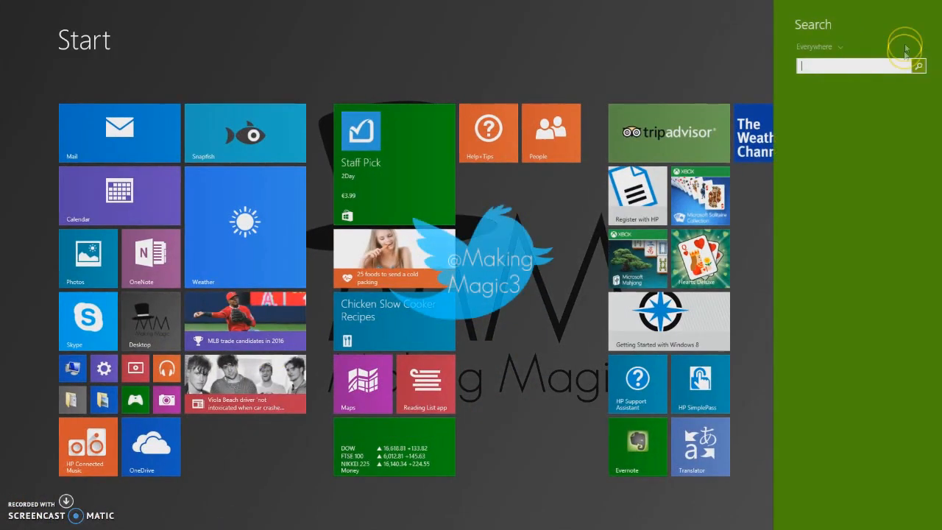
Search the Start screen for 'blender' and launch Blender from the results.
{"action": "type", "text": "blender"}
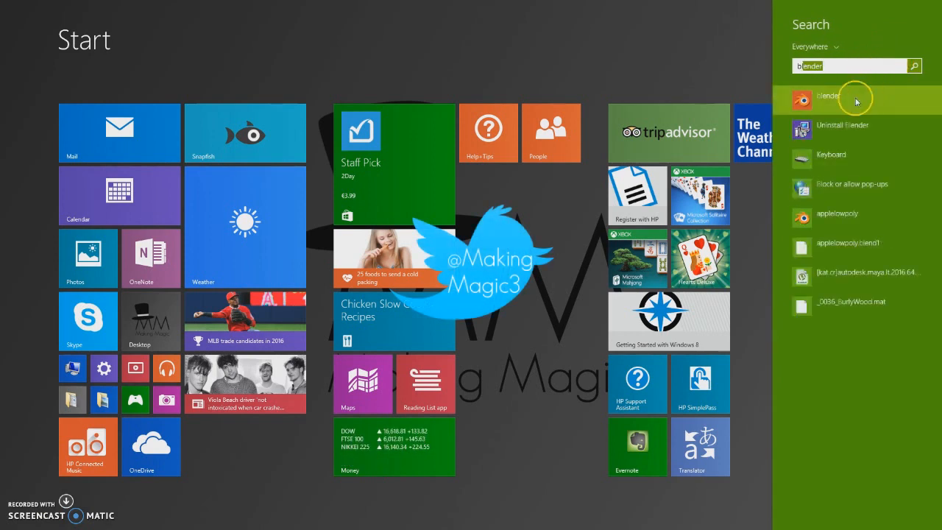
{"action": "left_click", "coordinate": [828, 95]}
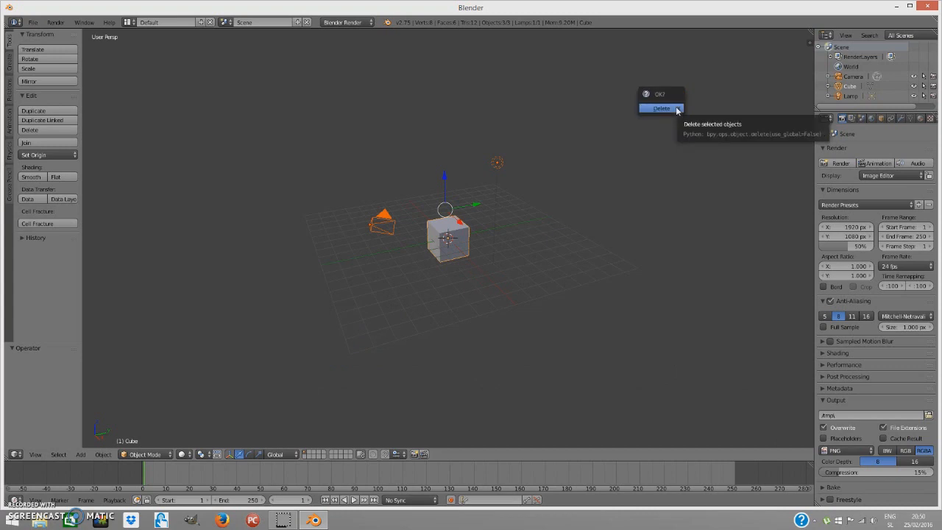
Confirm deleting Blender's default cube, camera and lamp.
{"action": "left_click", "coordinate": [659, 108]}
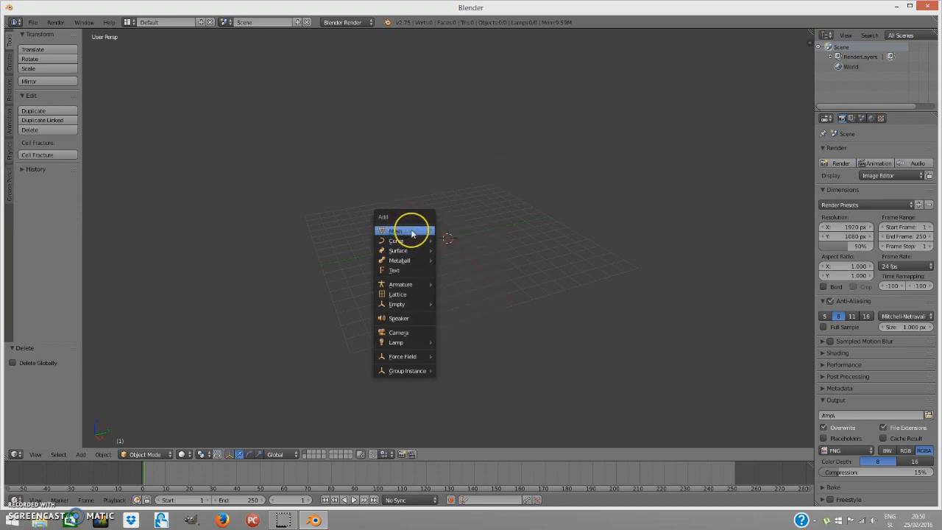
{"action": "mouse_move", "coordinate": [405, 231]}
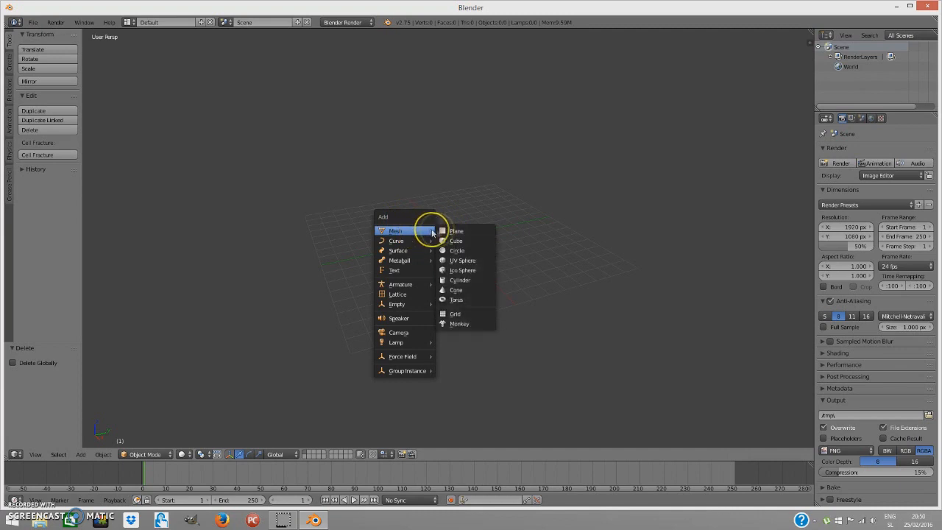
{"action": "mouse_move", "coordinate": [474, 297]}
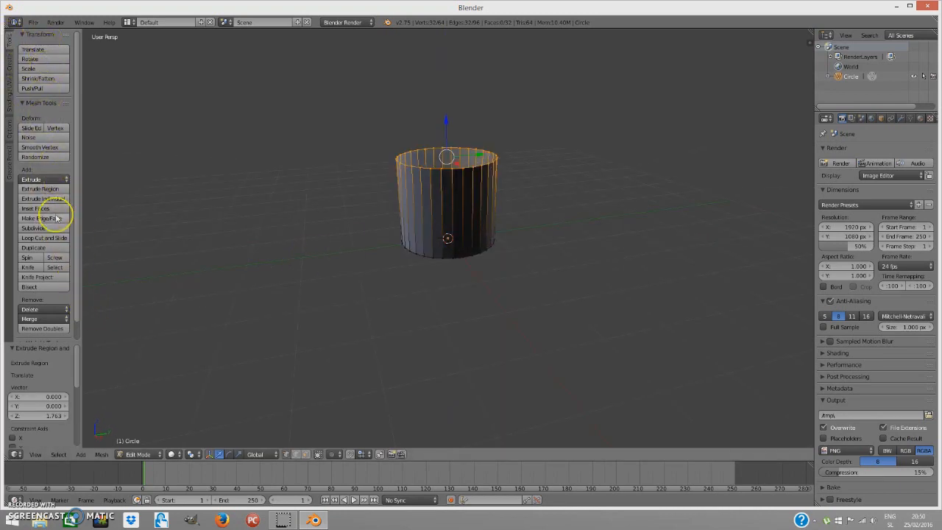
{"action": "mouse_move", "coordinate": [44, 237]}
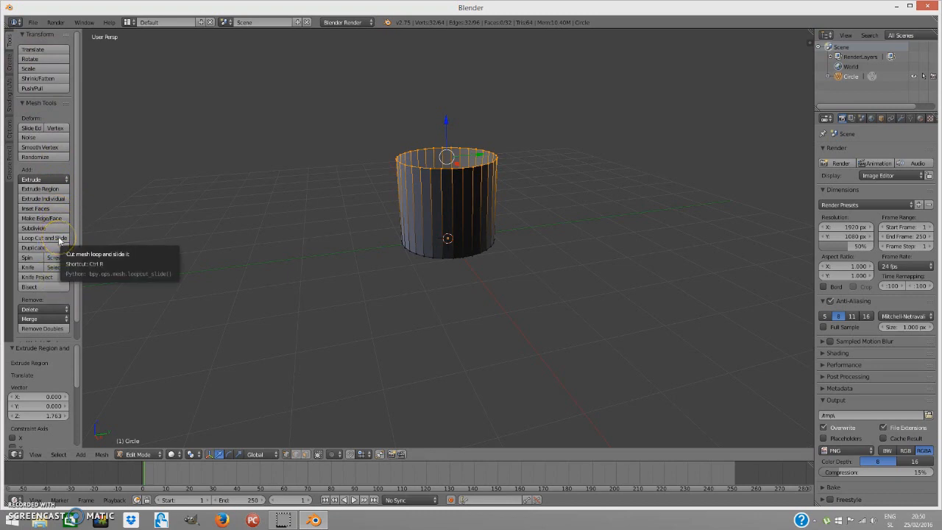
Place a Loop Cut and Slide edge loop around the tube's middle.
{"action": "left_click", "coordinate": [42, 238]}
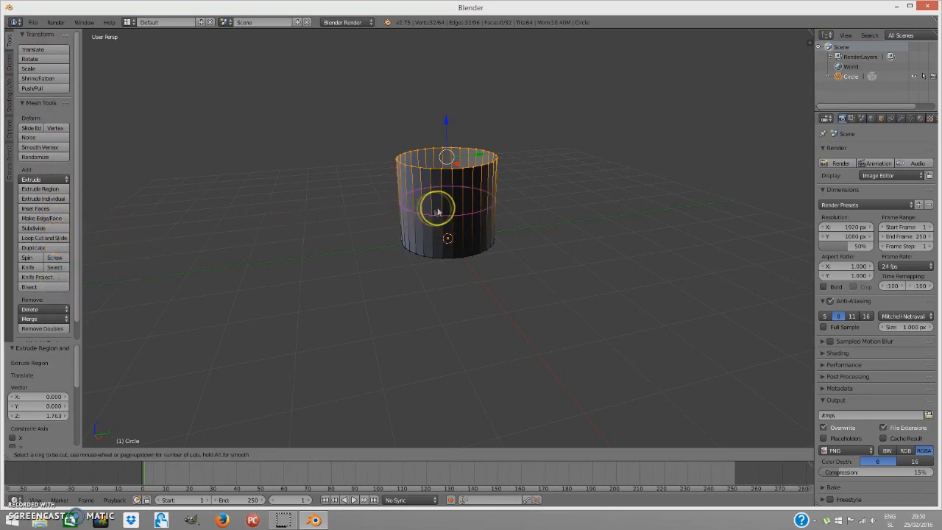
{"action": "left_click", "coordinate": [438, 210]}
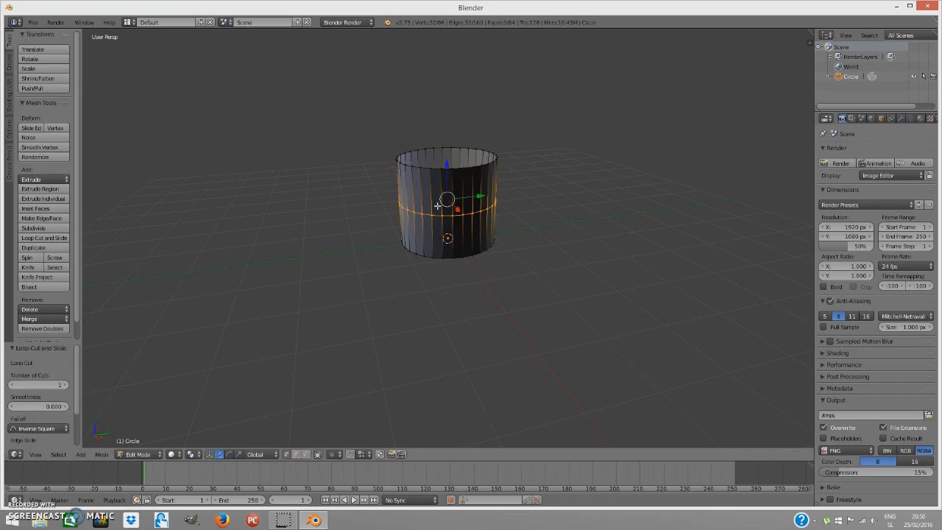
{"action": "mouse_move", "coordinate": [500, 352]}
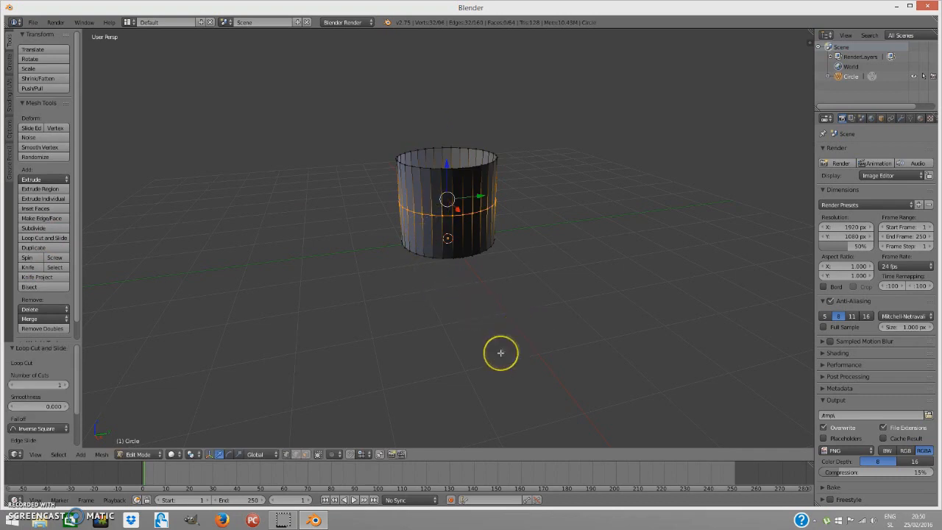
{"action": "mouse_move", "coordinate": [435, 462]}
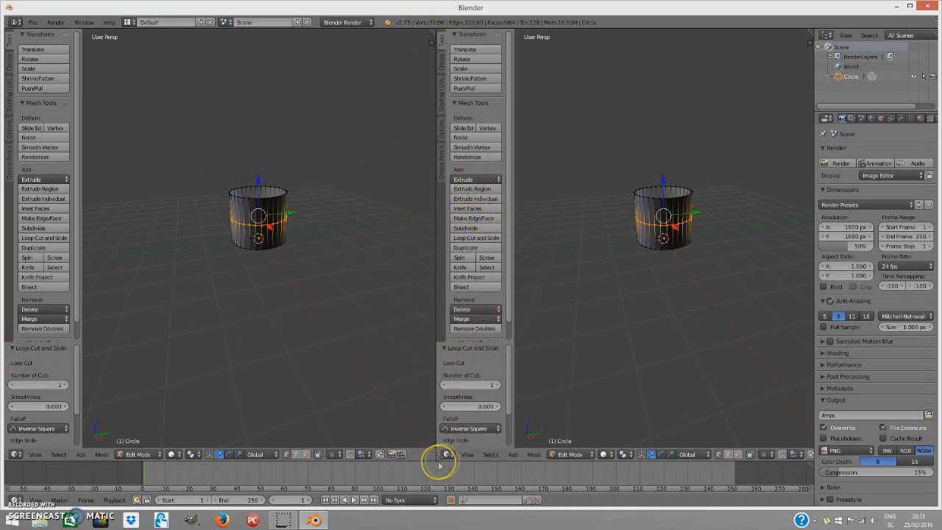
Switch the right view to the UV/Image Editor and Smart UV Project the tube.
{"action": "left_click", "coordinate": [445, 454]}
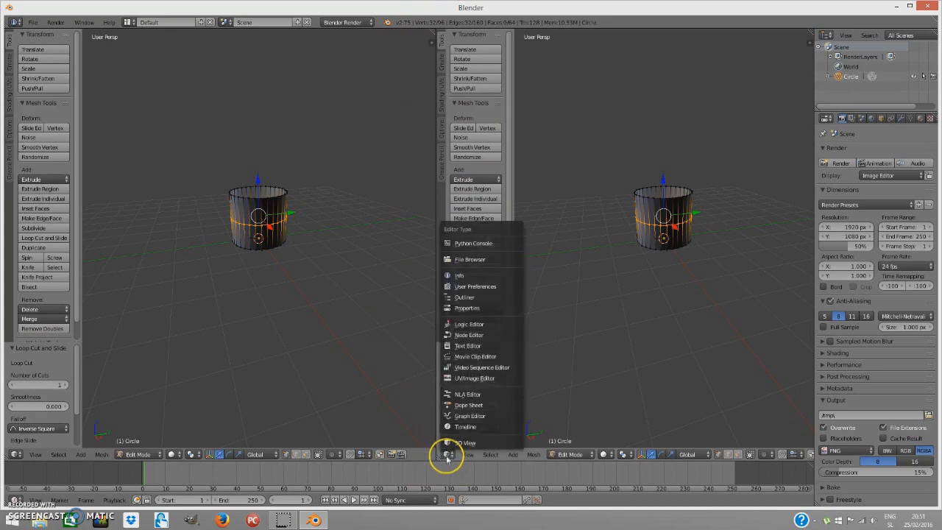
{"action": "left_click", "coordinate": [482, 377]}
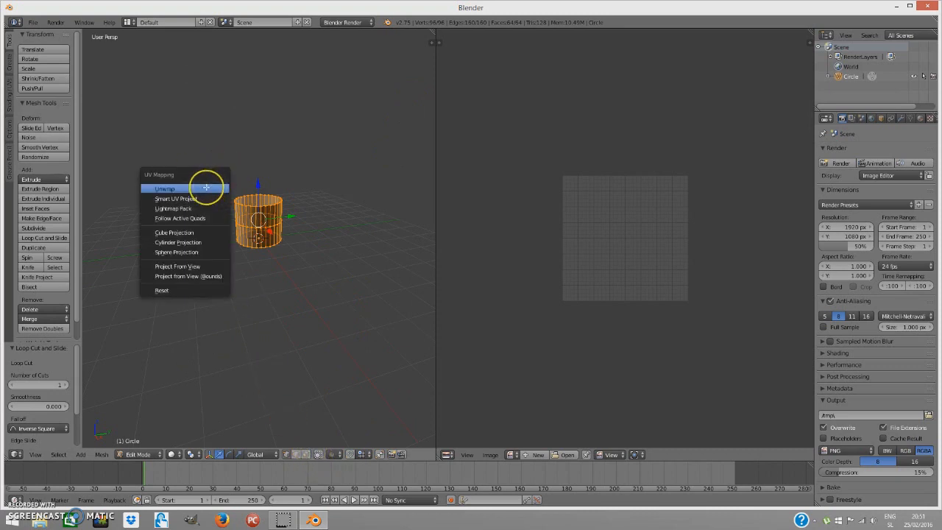
{"action": "mouse_move", "coordinate": [193, 183]}
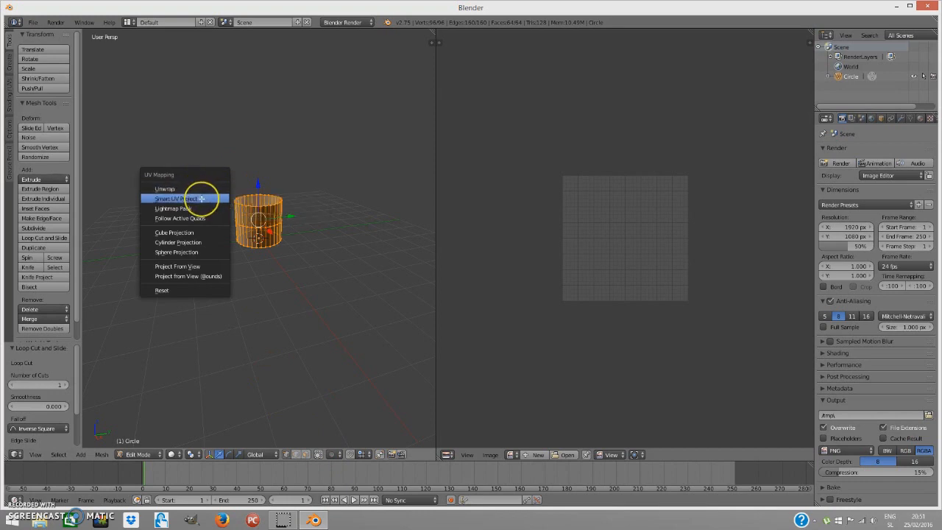
{"action": "left_click", "coordinate": [177, 242]}
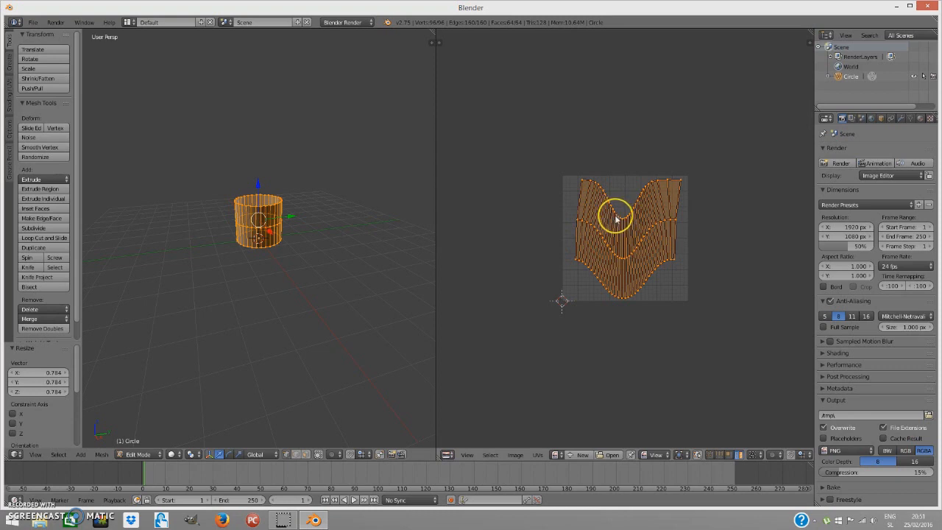
{"action": "mouse_move", "coordinate": [646, 251]}
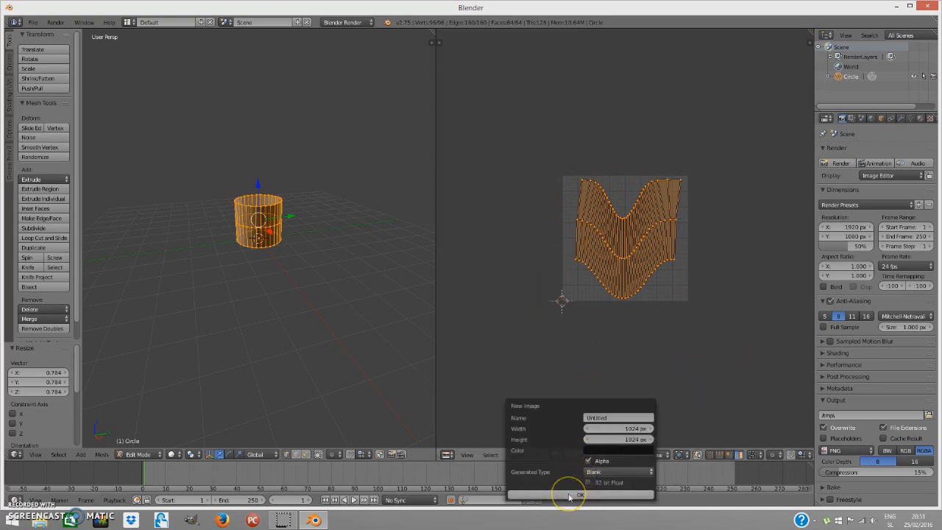
Create a new 1024×1024 image and set the bake mode to Ambient Occlusion.
{"action": "left_click", "coordinate": [596, 495]}
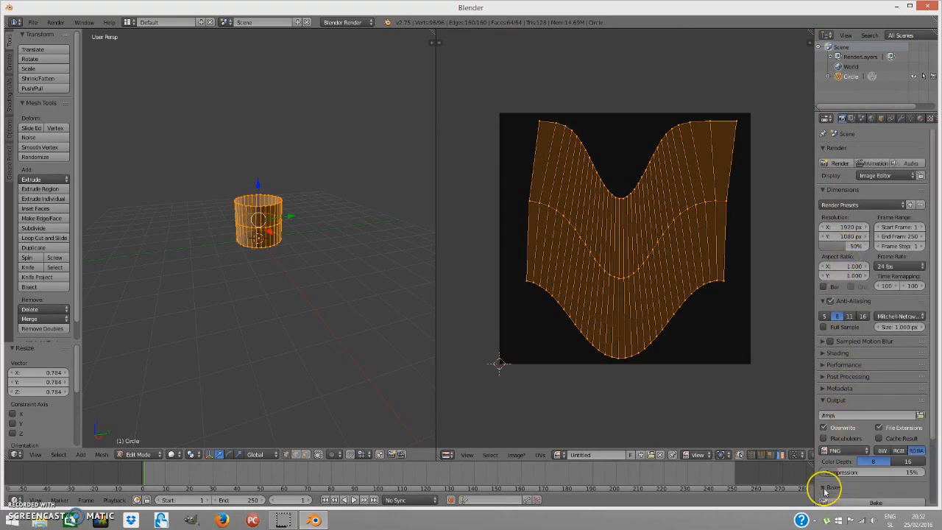
{"action": "left_click", "coordinate": [884, 449]}
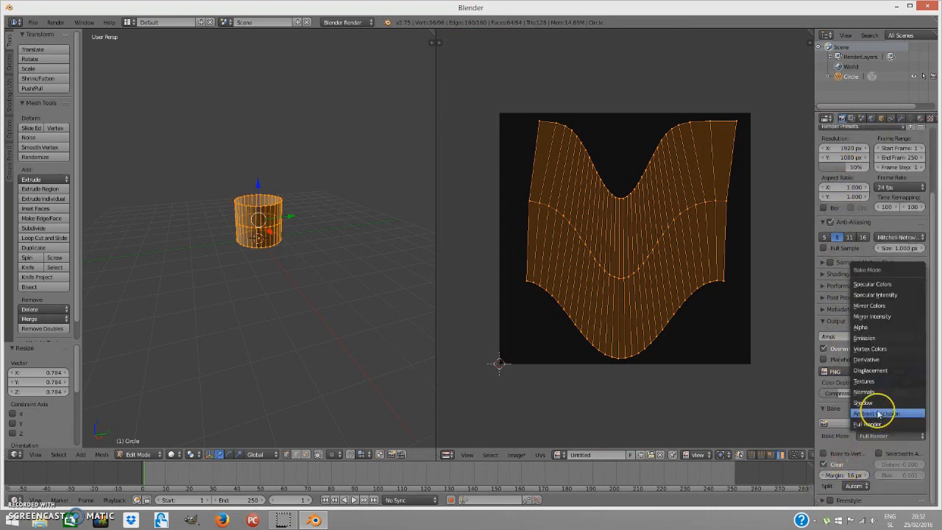
{"action": "left_click", "coordinate": [872, 412]}
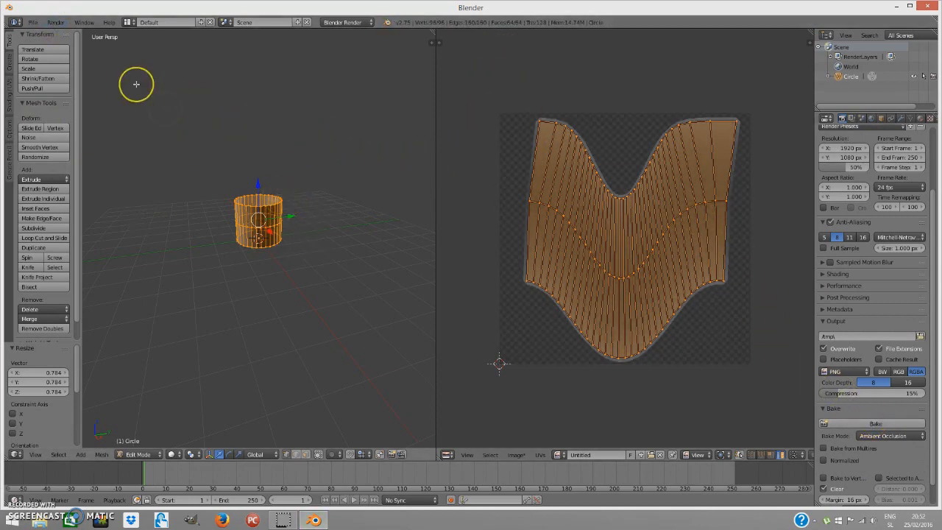
Save the Blender scene as hole.blend.
{"action": "left_click", "coordinate": [30, 19]}
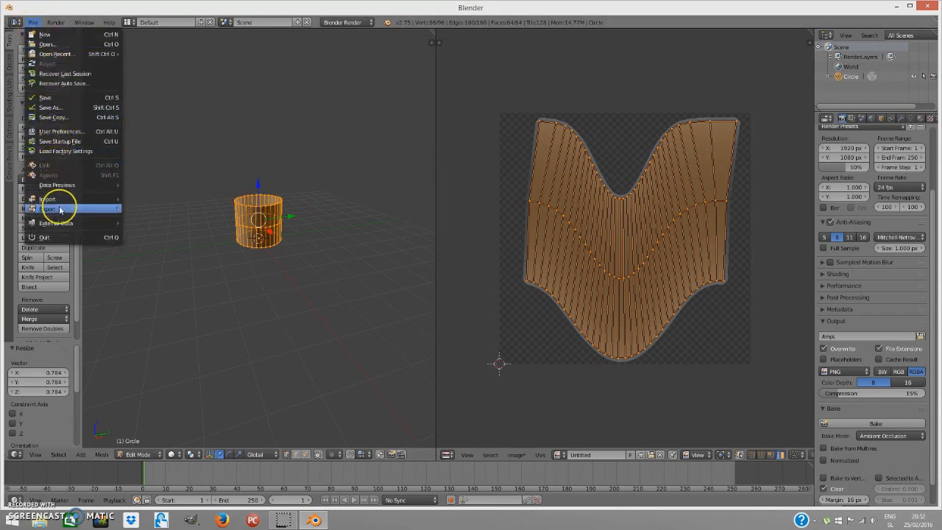
{"action": "left_click", "coordinate": [50, 108]}
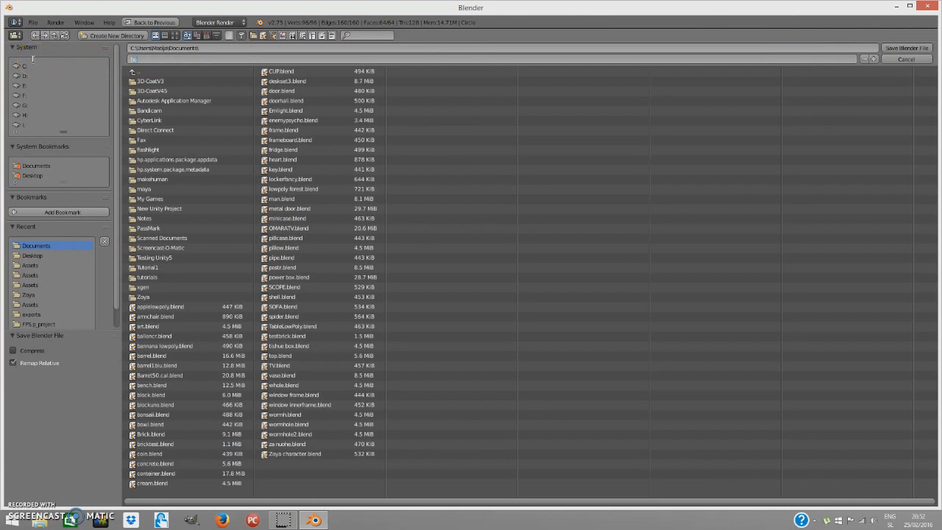
{"action": "type", "text": "hole.blend"}
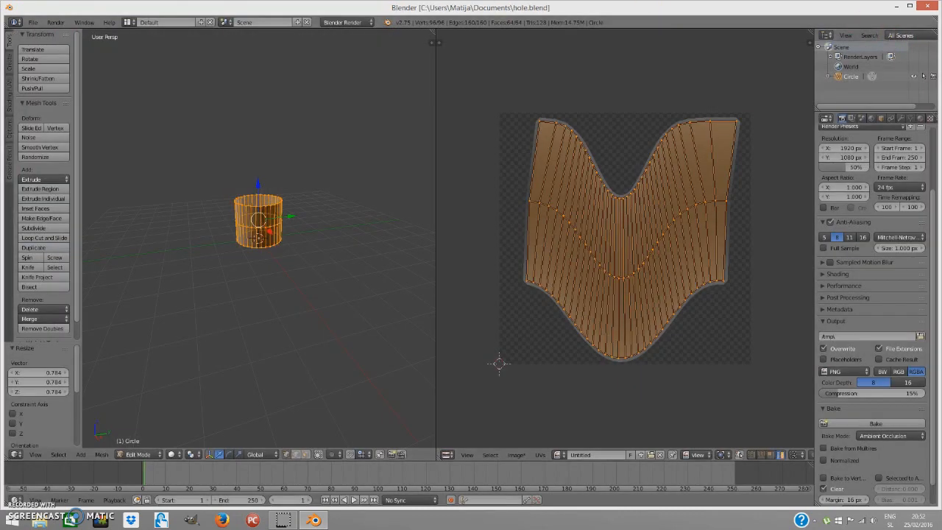
Export the tube as FBX to the Unity project and save holeUV.png to the desktop.
{"action": "left_click", "coordinate": [34, 21]}
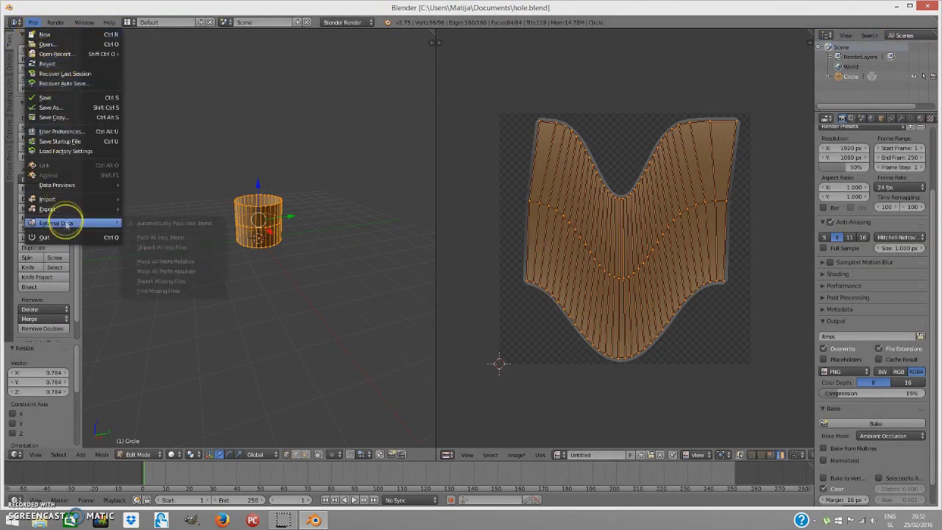
{"action": "left_click", "coordinate": [48, 208]}
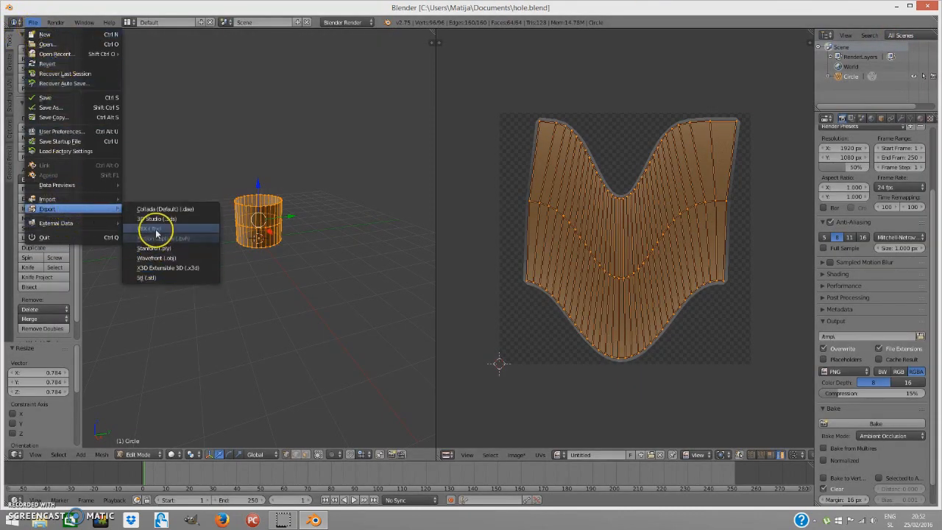
{"action": "left_click", "coordinate": [155, 228]}
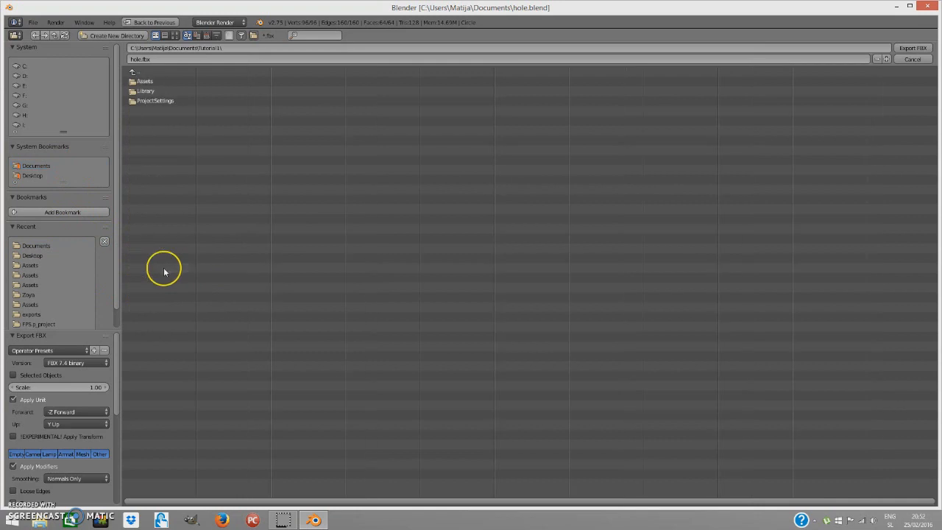
{"action": "double_click", "coordinate": [29, 264]}
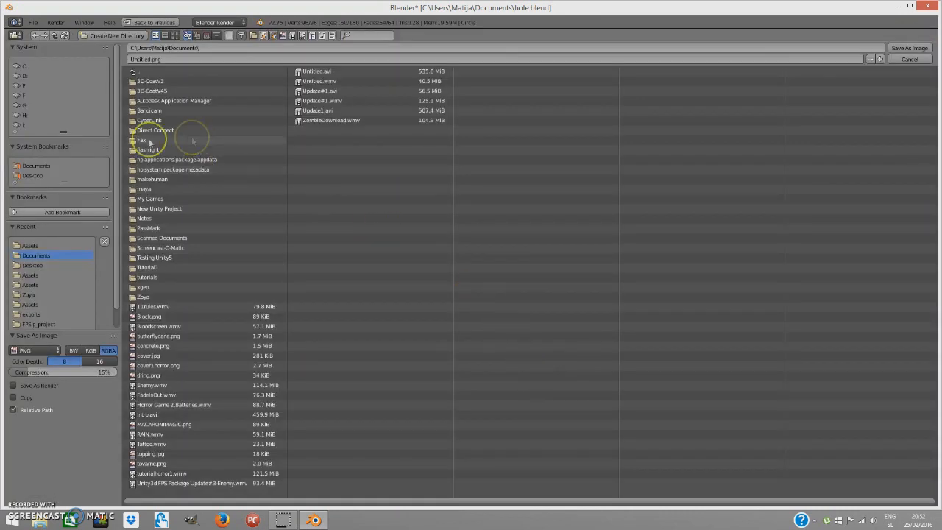
{"action": "left_click", "coordinate": [32, 176]}
{"action": "type", "text": "holeUV"}
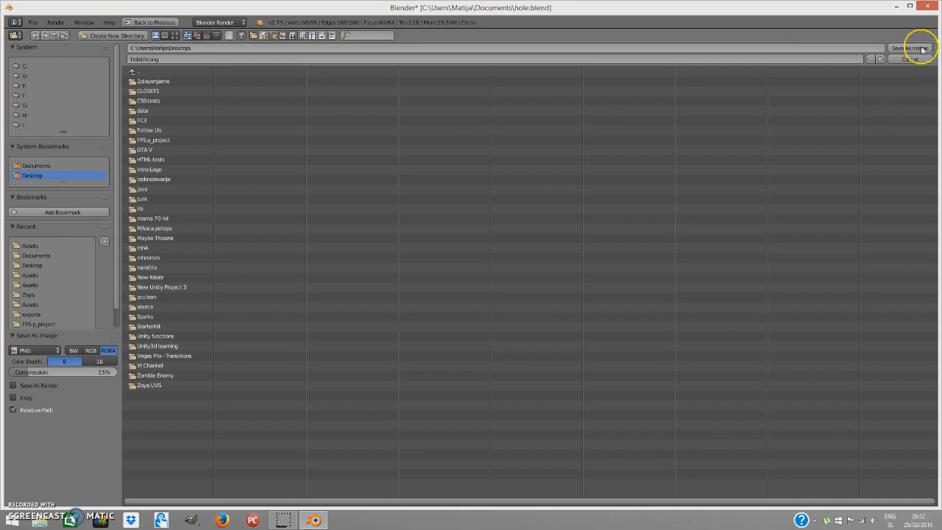
{"action": "left_click", "coordinate": [909, 46]}
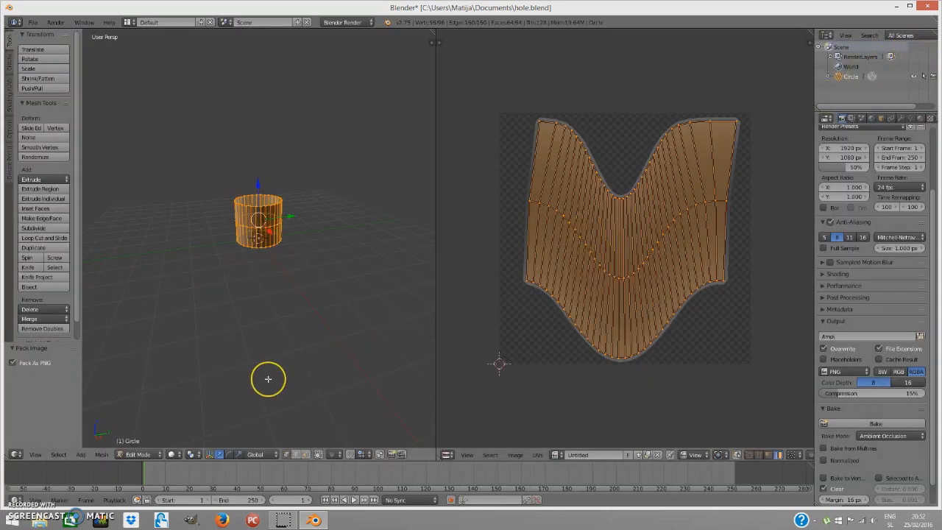
{"action": "mouse_move", "coordinate": [363, 392]}
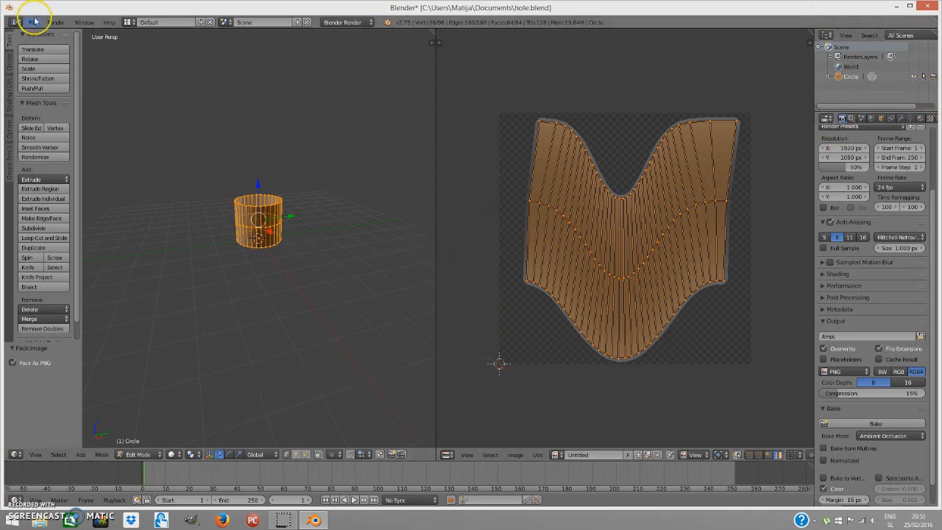
Save the blend file and give the cylinder smooth shading in Object Mode.
{"action": "left_click", "coordinate": [36, 14]}
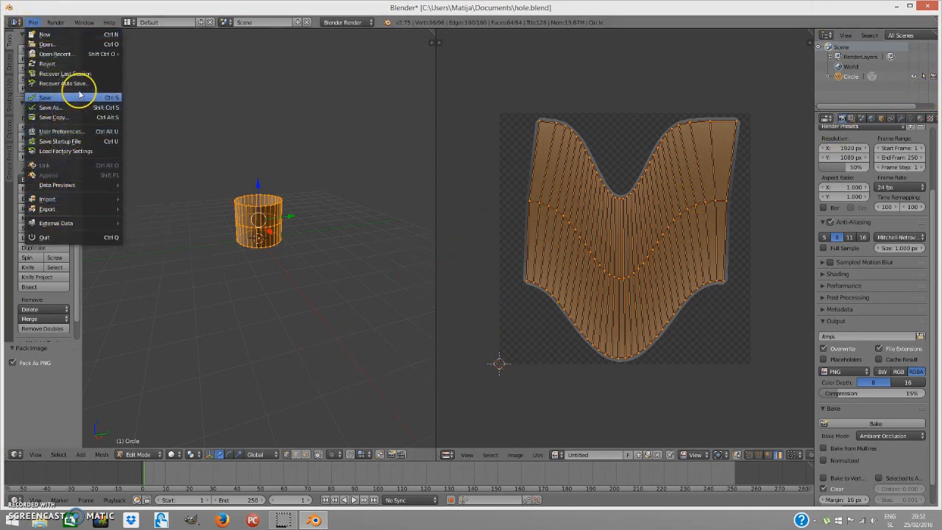
{"action": "left_click", "coordinate": [45, 96]}
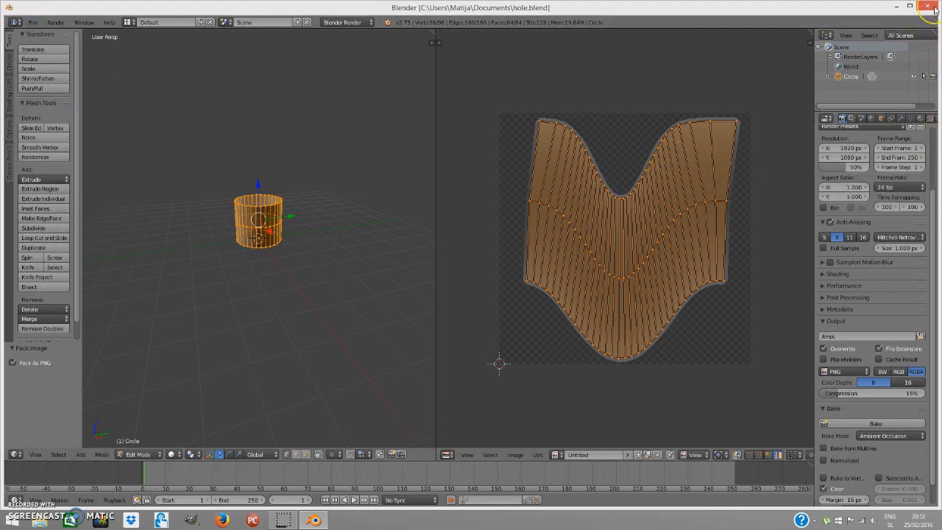
{"action": "mouse_move", "coordinate": [85, 234]}
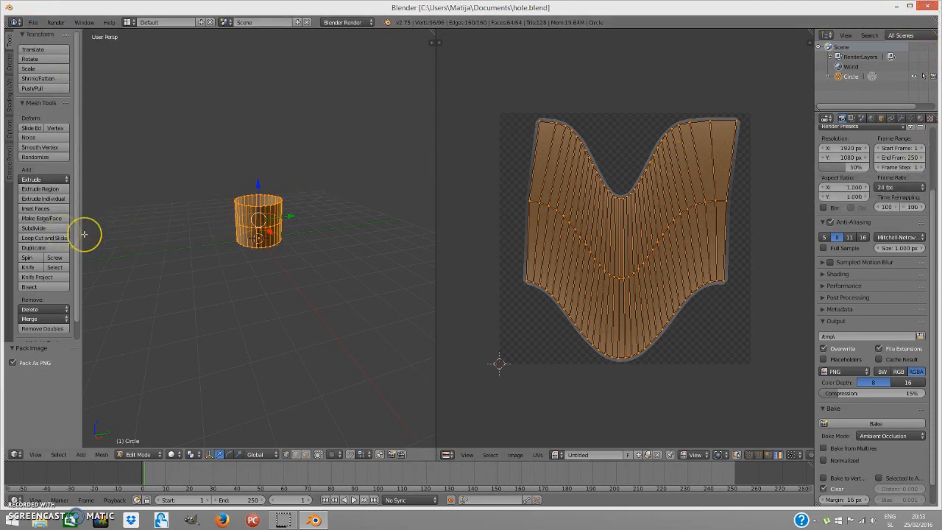
{"action": "mouse_move", "coordinate": [138, 455]}
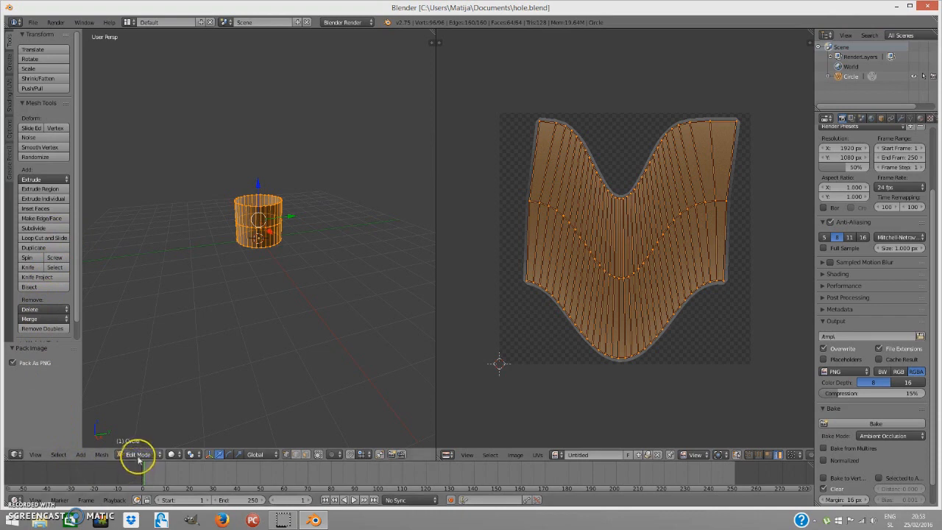
{"action": "left_click", "coordinate": [138, 455]}
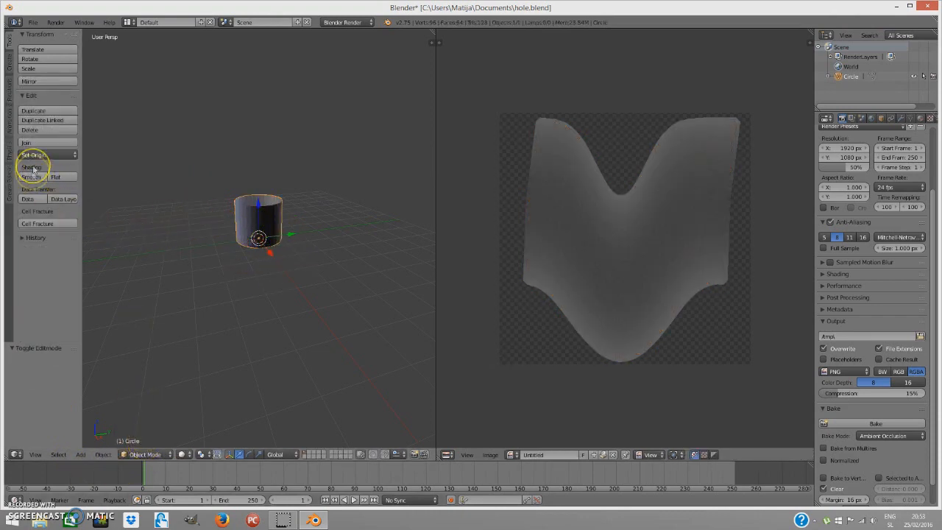
{"action": "left_click", "coordinate": [31, 177]}
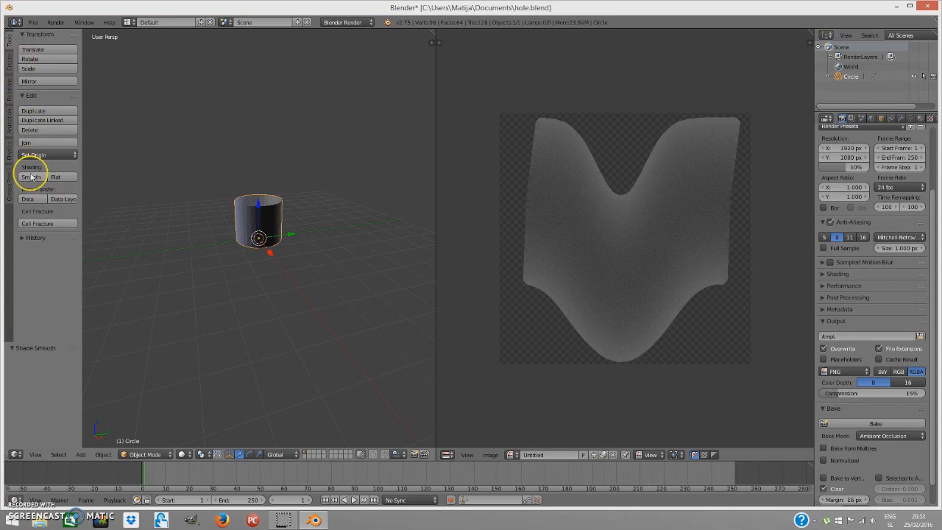
Re-export the tube over hole.fbx in the project's Assets folder.
{"action": "left_click", "coordinate": [33, 20]}
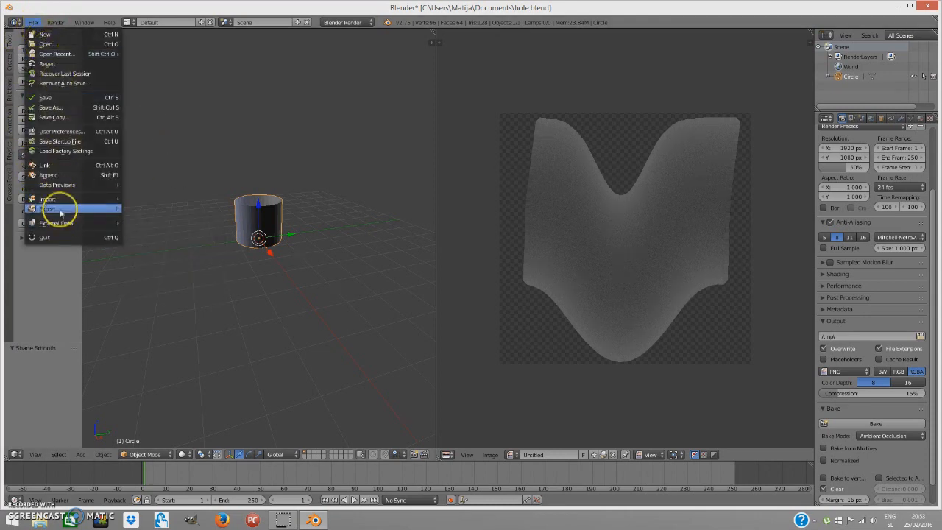
{"action": "left_click", "coordinate": [48, 208]}
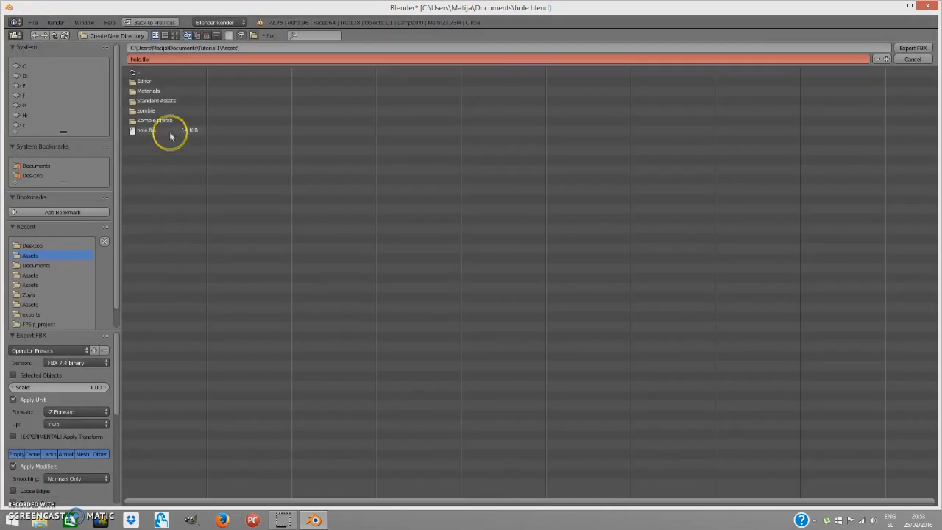
{"action": "left_click", "coordinate": [905, 47]}
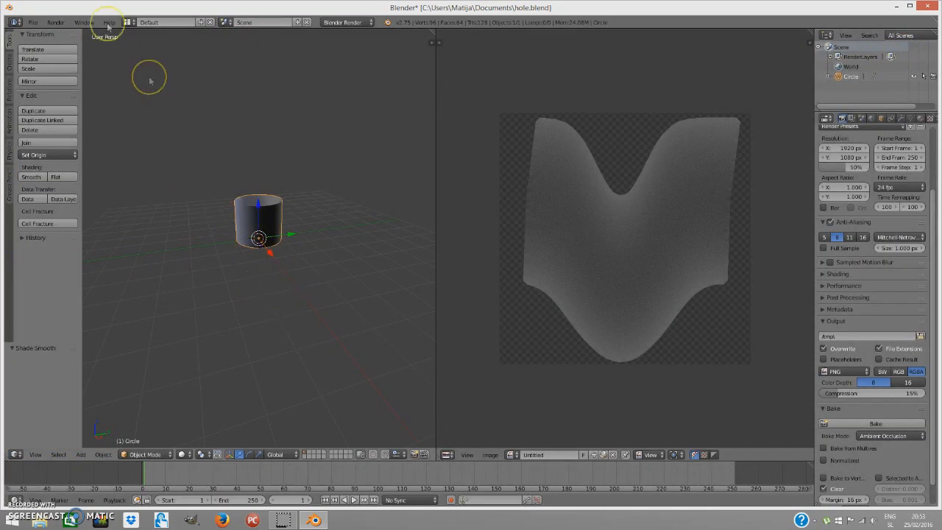
{"action": "left_click", "coordinate": [34, 21]}
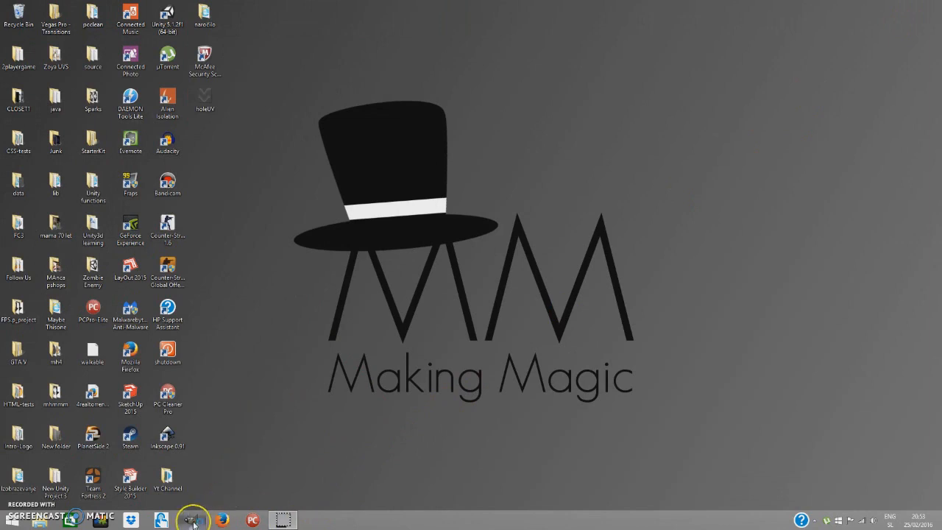
Launch GIMP and create a new toolbox window from the Tools menu.
{"action": "left_click", "coordinate": [192, 519]}
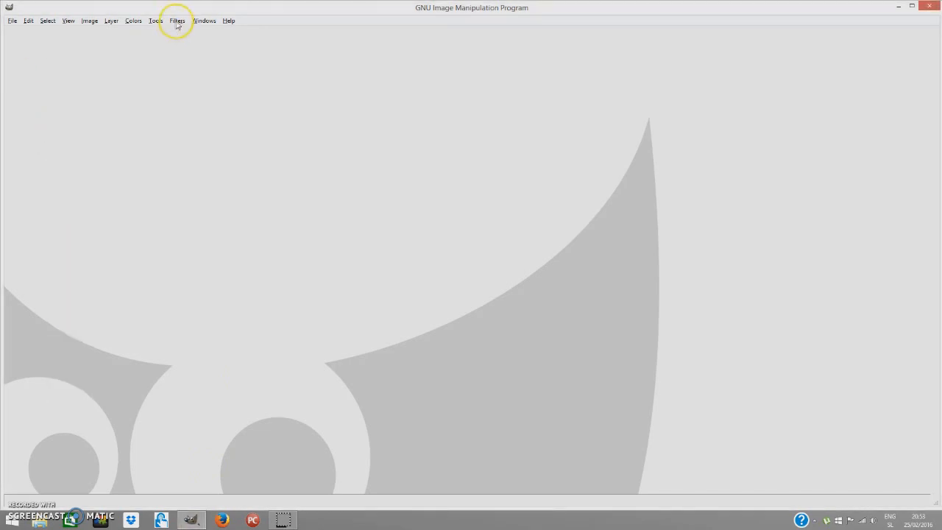
{"action": "left_click", "coordinate": [156, 21]}
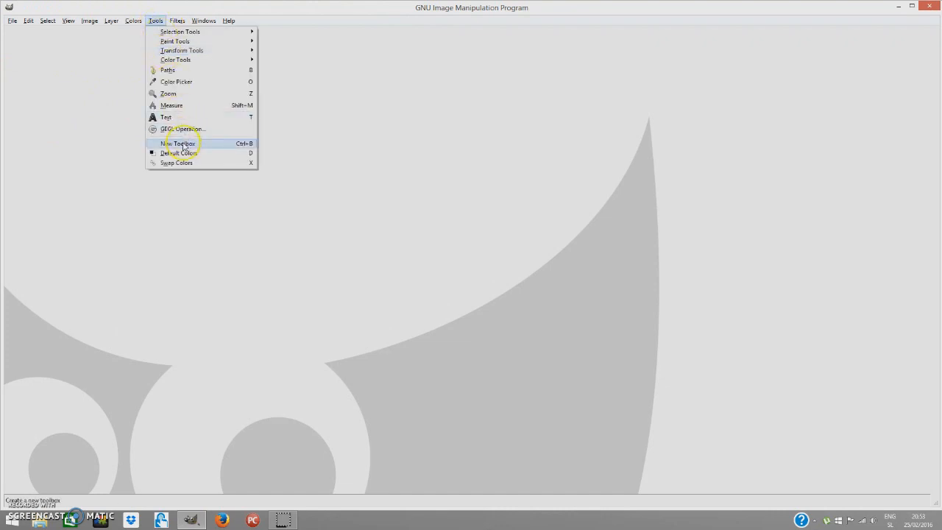
{"action": "left_click", "coordinate": [178, 143]}
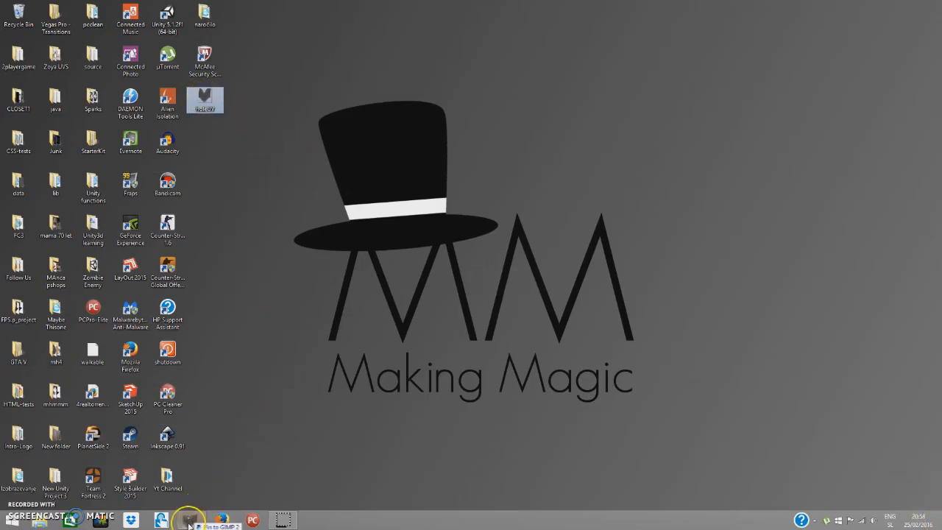
Open holeUV in GIMP, dock the layers panel and pick the Sparks brush.
{"action": "left_click", "coordinate": [191, 518]}
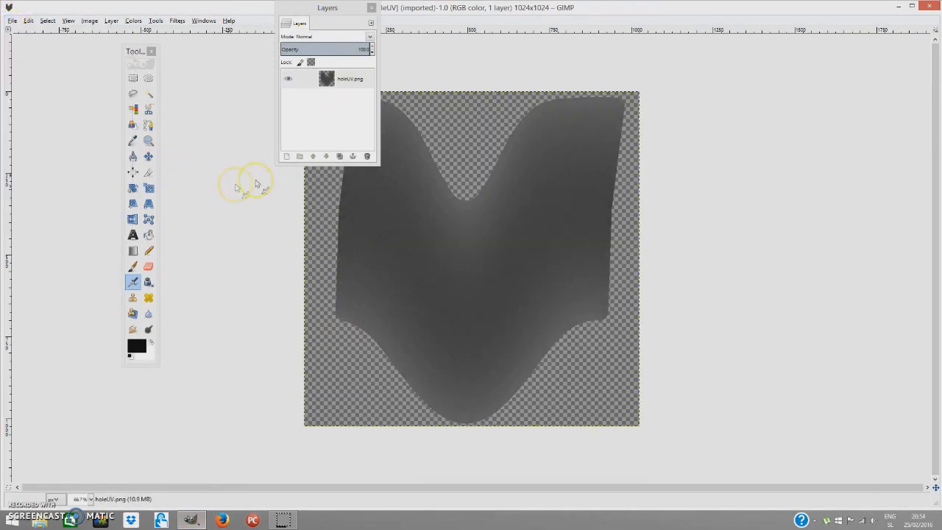
{"action": "left_click_drag", "start_coordinate": [327, 22], "coordinate": [226, 211]}
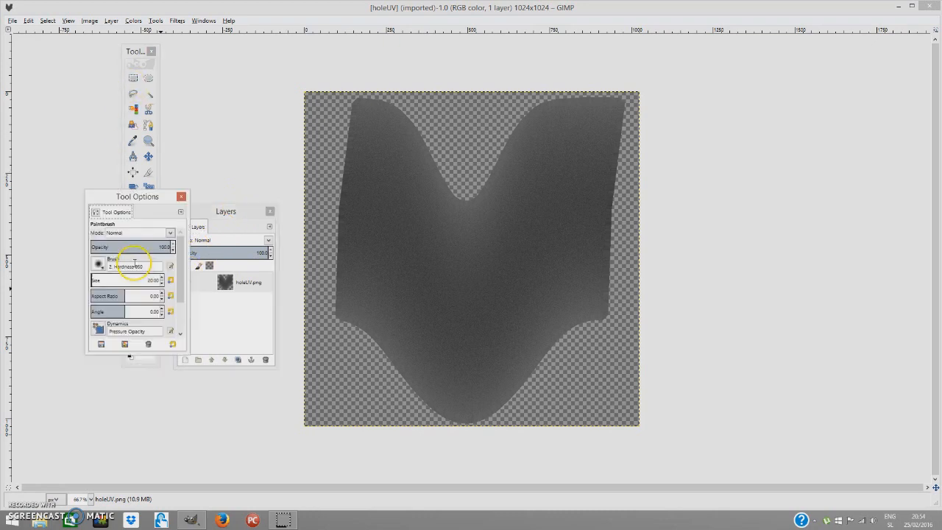
{"action": "left_click", "coordinate": [99, 267]}
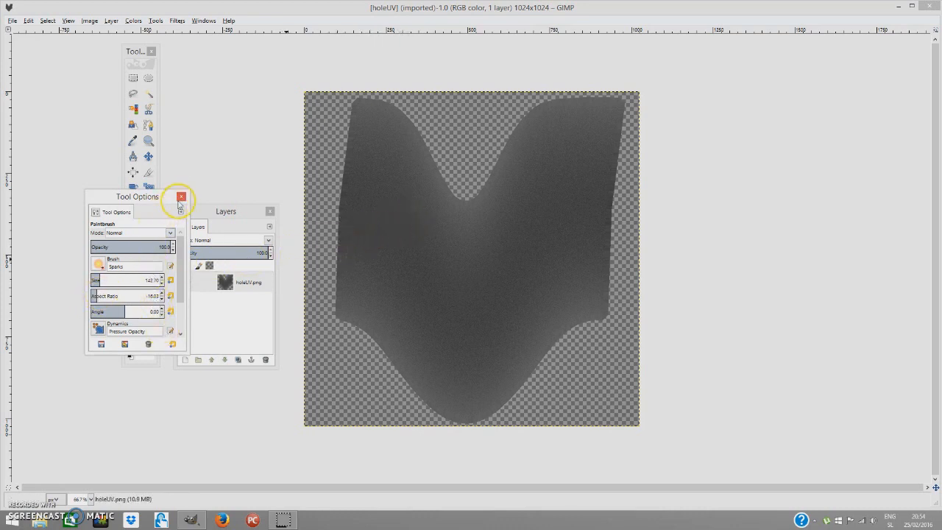
{"action": "left_click", "coordinate": [181, 196]}
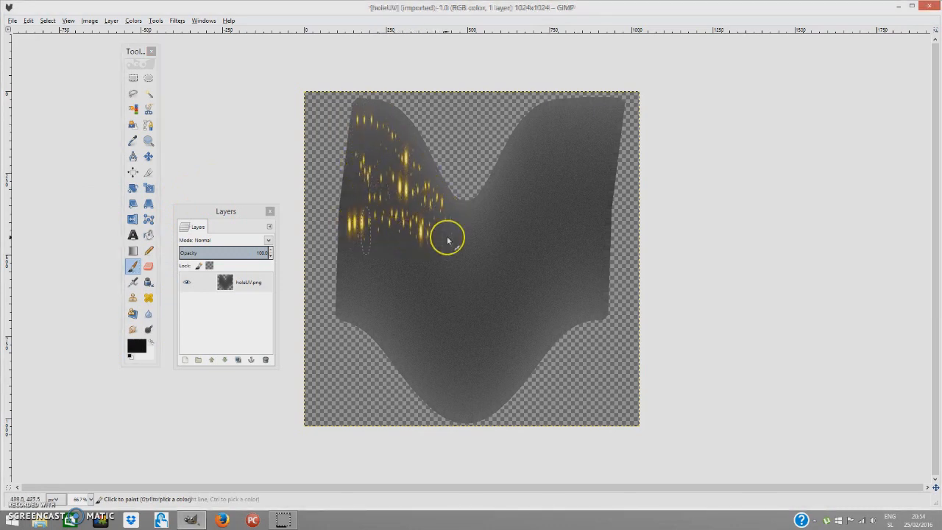
Paint yellow sparks over the upper left, left side, right arm and lower middle.
{"action": "left_click", "coordinate": [448, 240]}
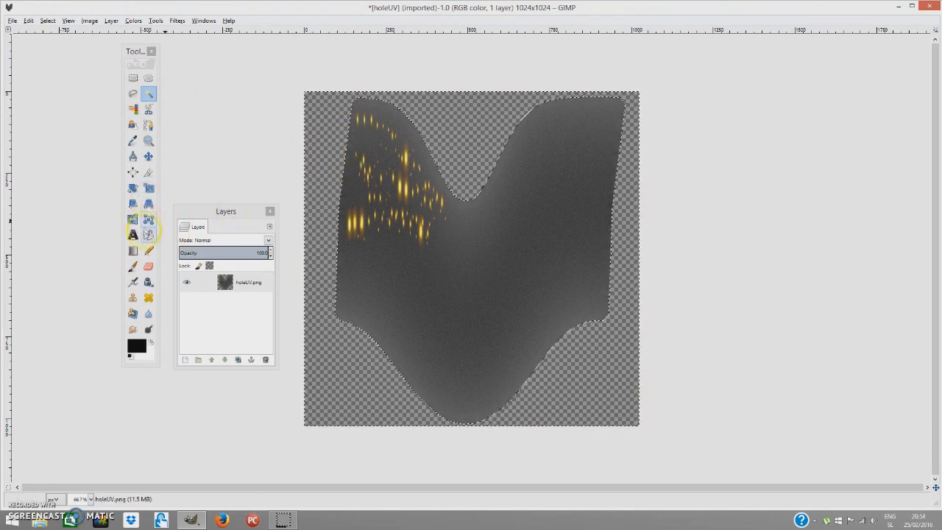
{"action": "left_click", "coordinate": [132, 266]}
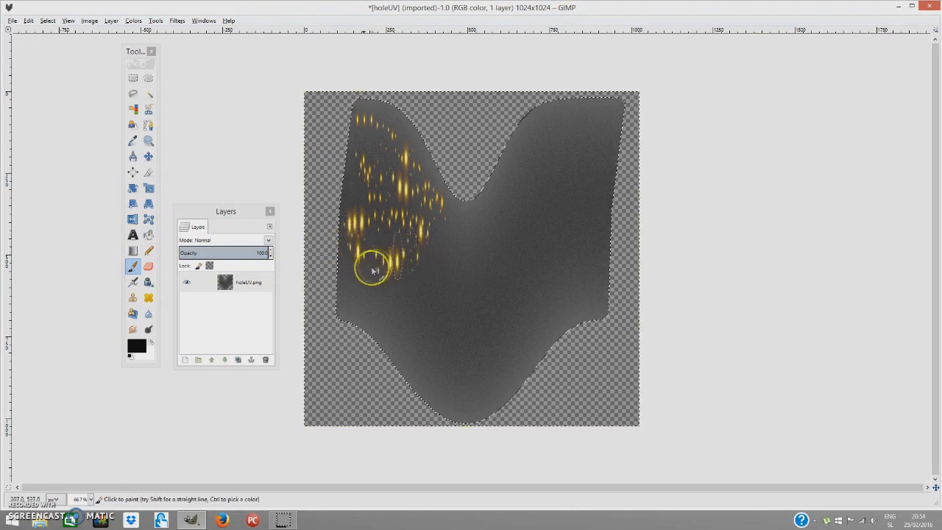
{"action": "left_click_drag", "start_coordinate": [375, 269], "coordinate": [462, 271]}
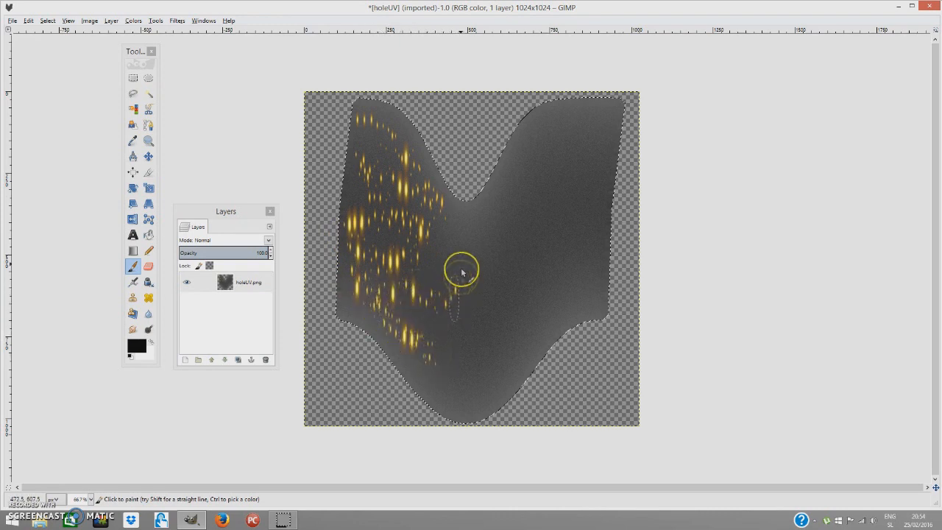
{"action": "left_click_drag", "start_coordinate": [462, 272], "coordinate": [509, 192]}
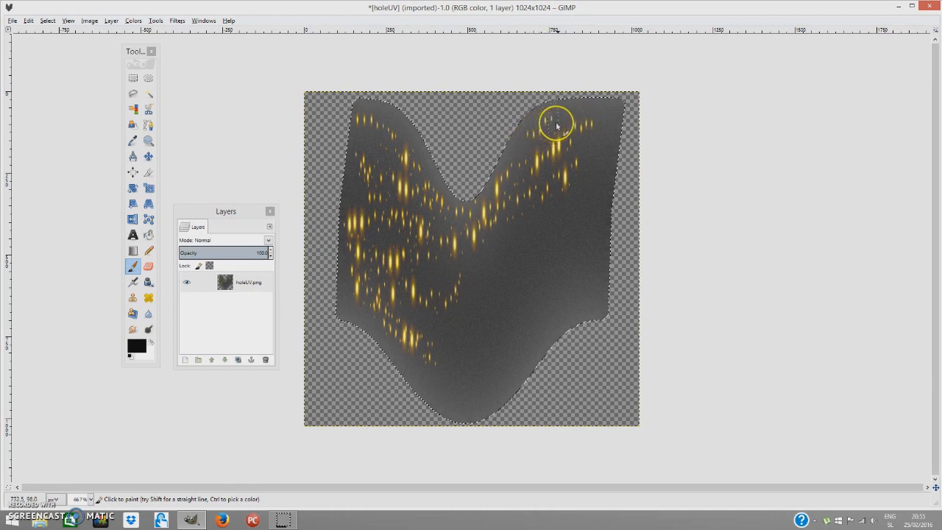
{"action": "left_click_drag", "start_coordinate": [555, 125], "coordinate": [583, 255]}
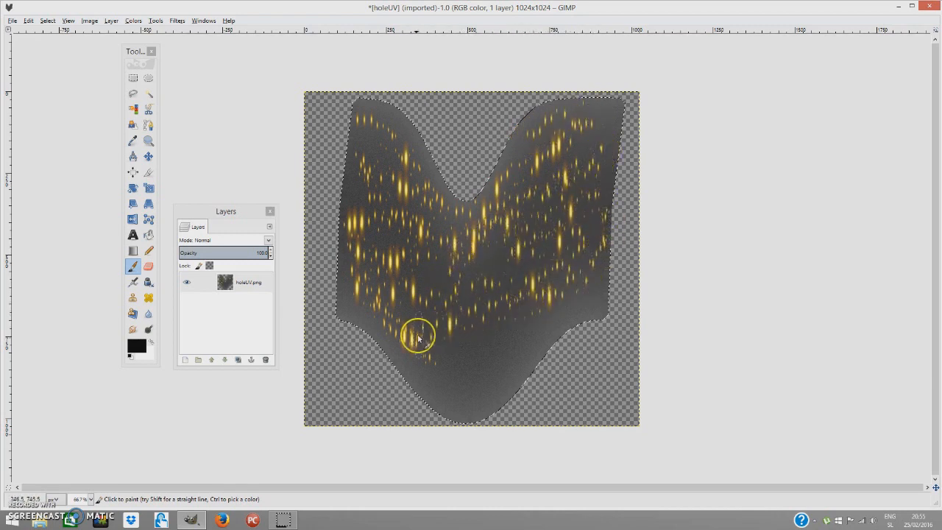
{"action": "left_click_drag", "start_coordinate": [418, 335], "coordinate": [465, 403]}
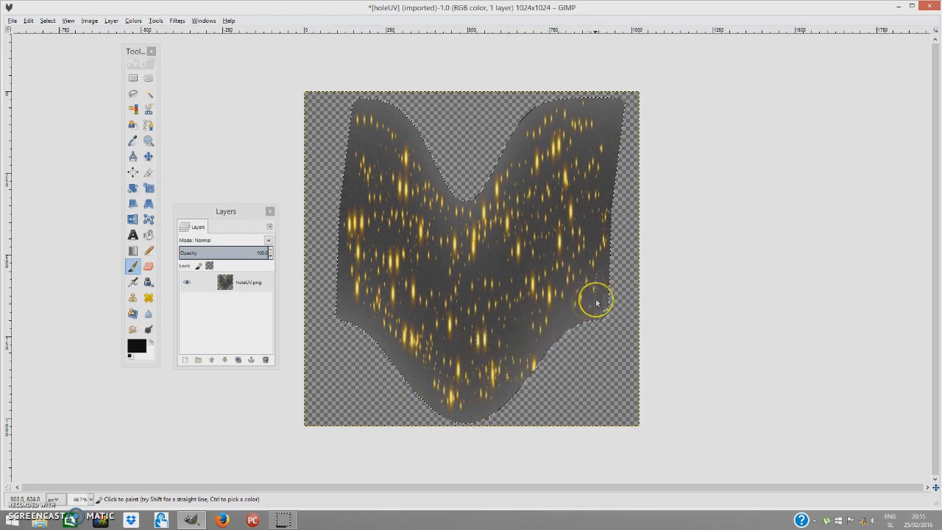
{"action": "mouse_move", "coordinate": [593, 130]}
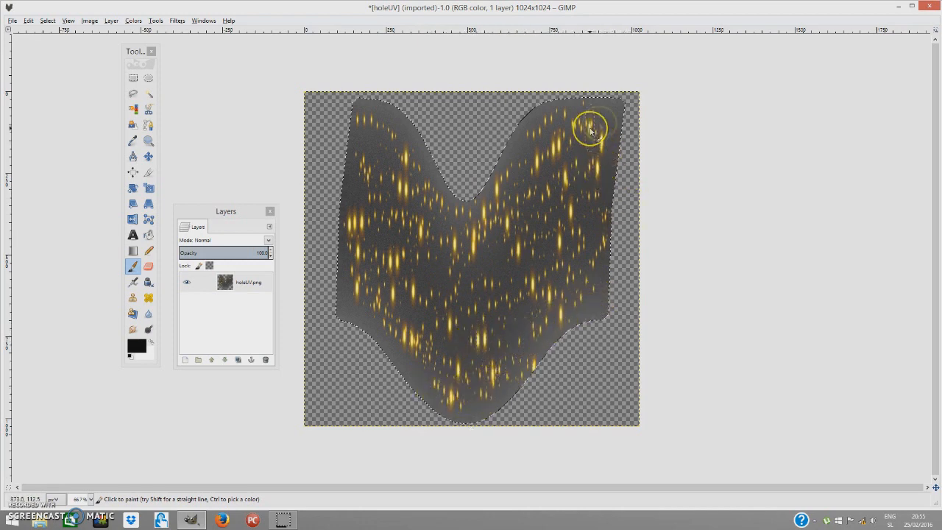
{"action": "mouse_move", "coordinate": [490, 253]}
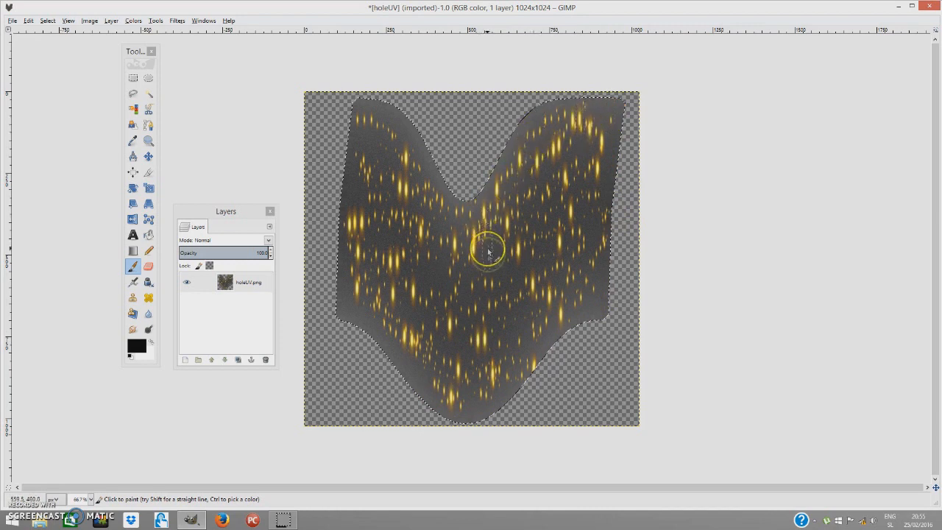
{"action": "mouse_move", "coordinate": [343, 299]}
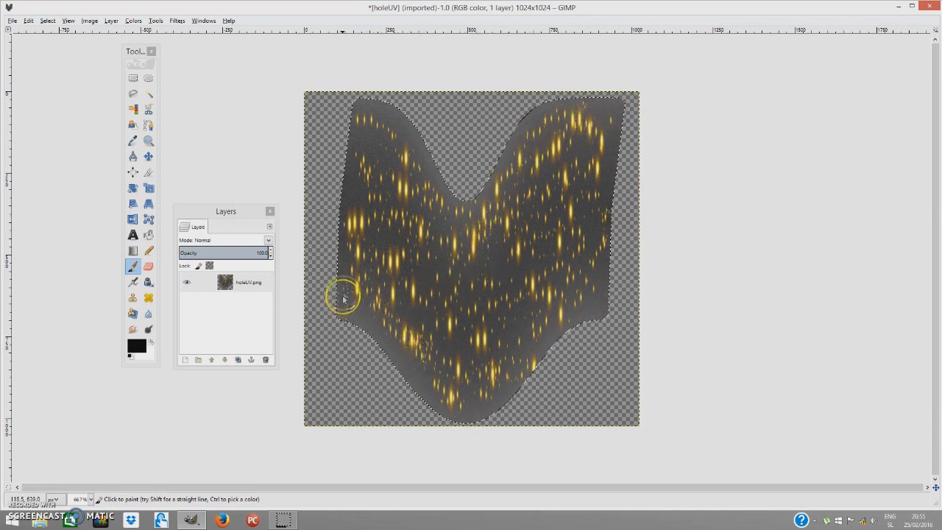
{"action": "mouse_move", "coordinate": [442, 186]}
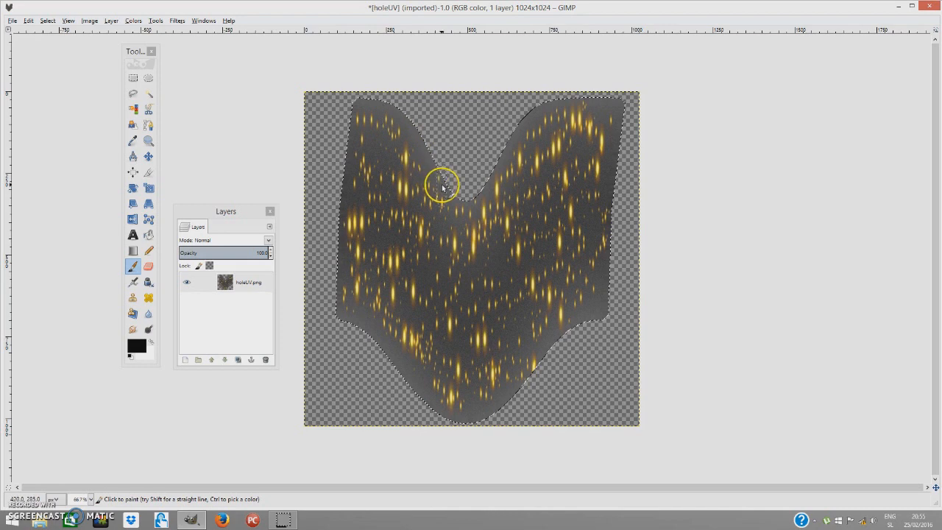
{"action": "mouse_move", "coordinate": [474, 221]}
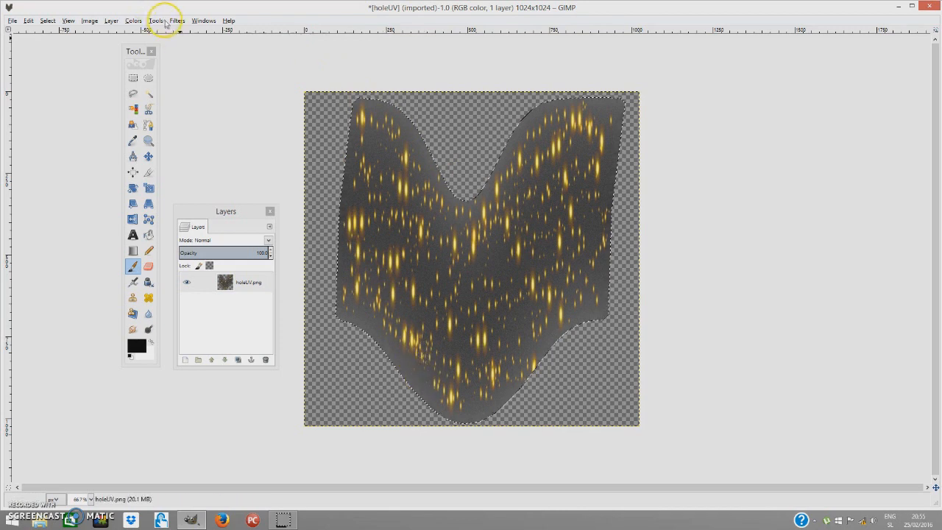
Colorize the holeUV texture with a hue of about 186.
{"action": "left_click", "coordinate": [132, 20]}
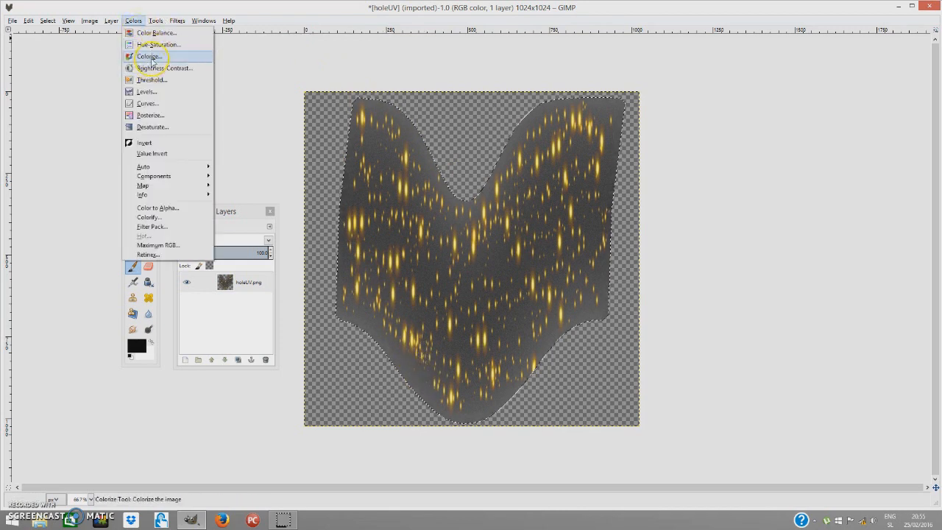
{"action": "left_click", "coordinate": [146, 56]}
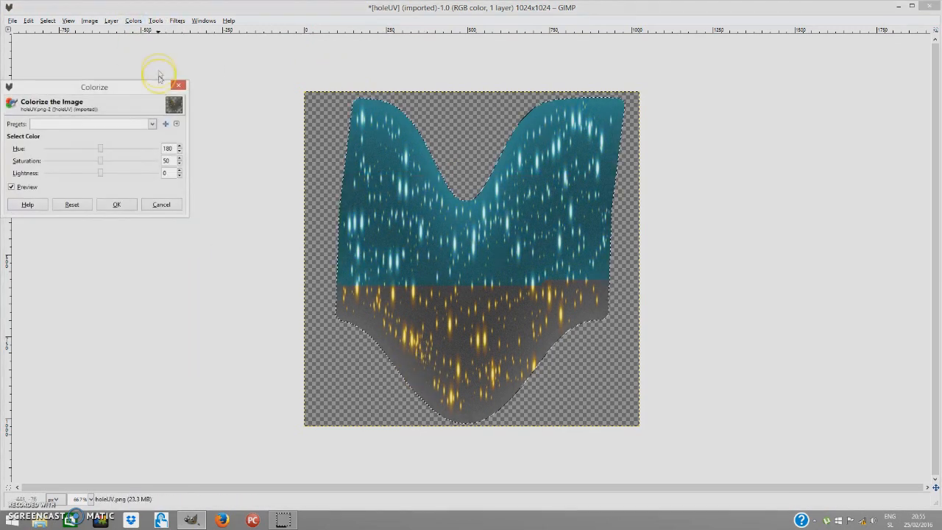
{"action": "left_click_drag", "start_coordinate": [101, 149], "coordinate": [103, 149]}
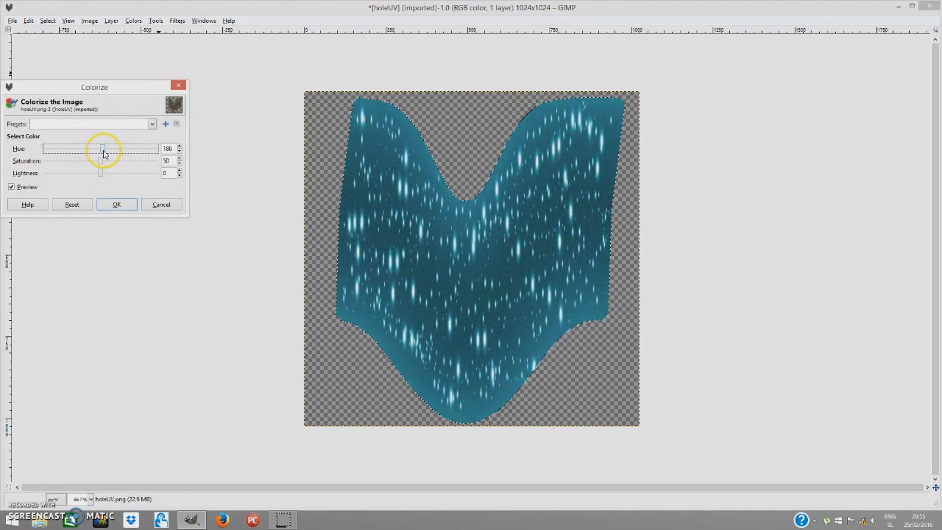
{"action": "left_click_drag", "start_coordinate": [103, 149], "coordinate": [100, 148]}
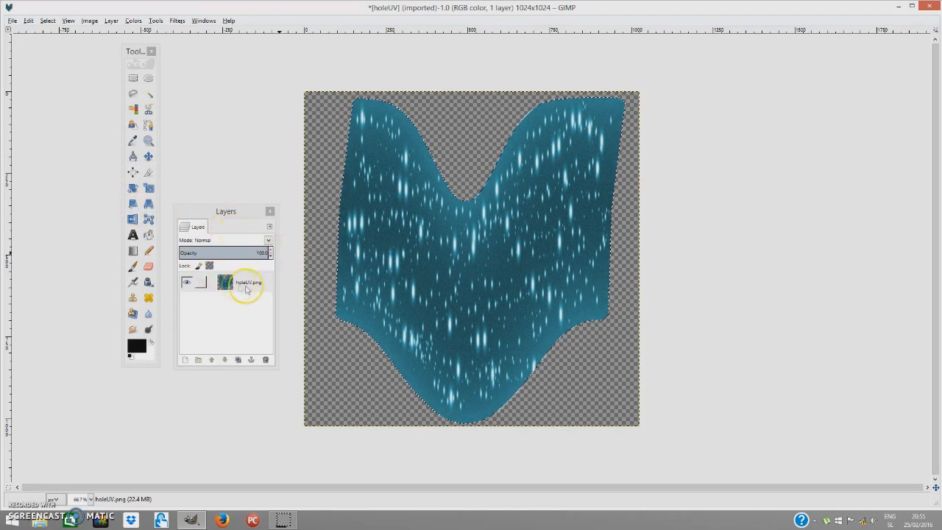
Add a new transparent-fill layer above the teal texture for the spark streaks.
{"action": "left_click", "coordinate": [250, 282]}
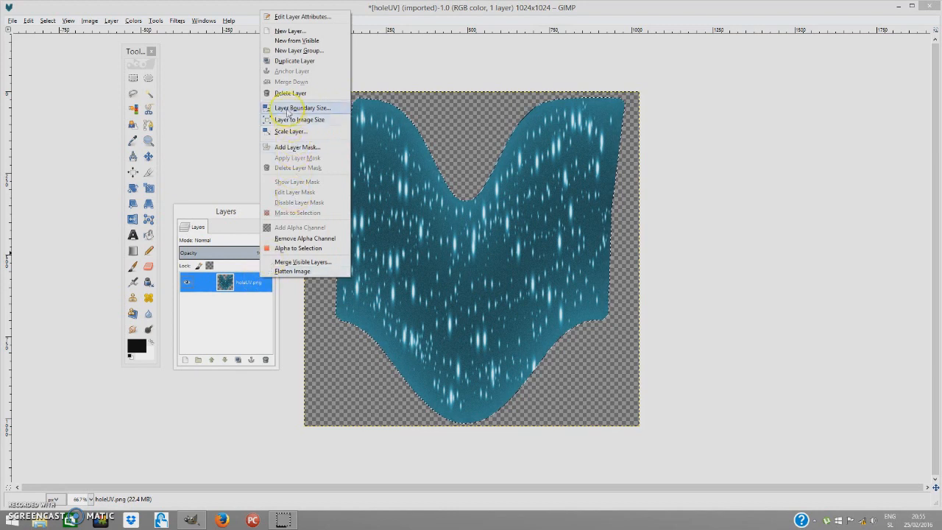
{"action": "mouse_move", "coordinate": [299, 41]}
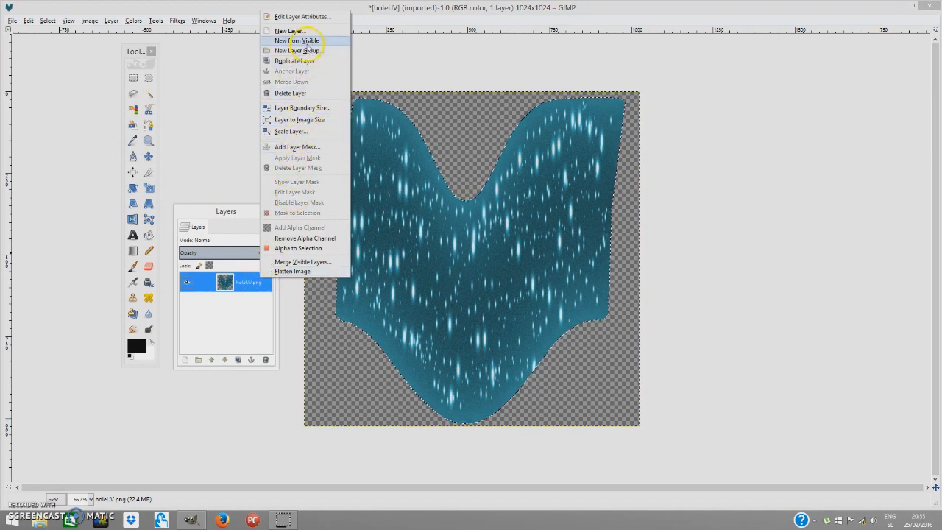
{"action": "left_click", "coordinate": [286, 30]}
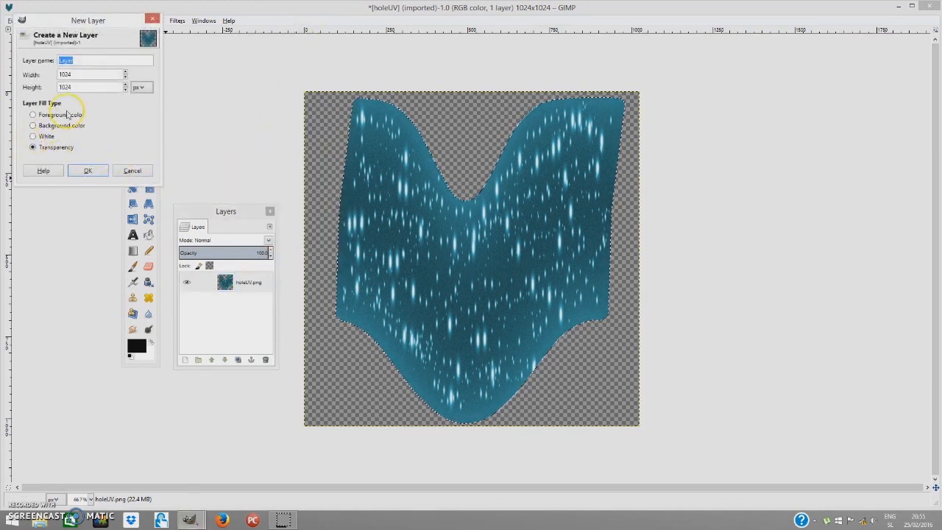
{"action": "left_click", "coordinate": [88, 170]}
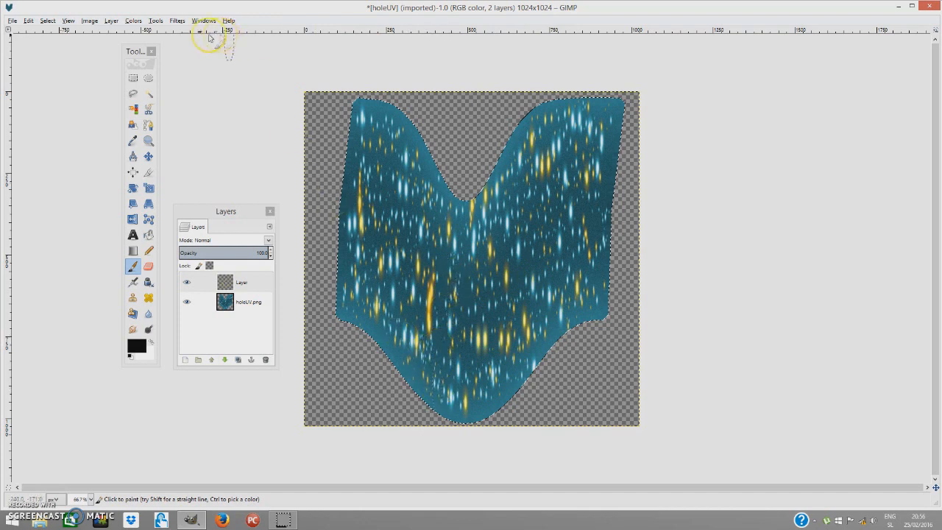
Colorize the spark layer with Hue 319, Saturation 83 and Lightness -32.
{"action": "left_click", "coordinate": [134, 20]}
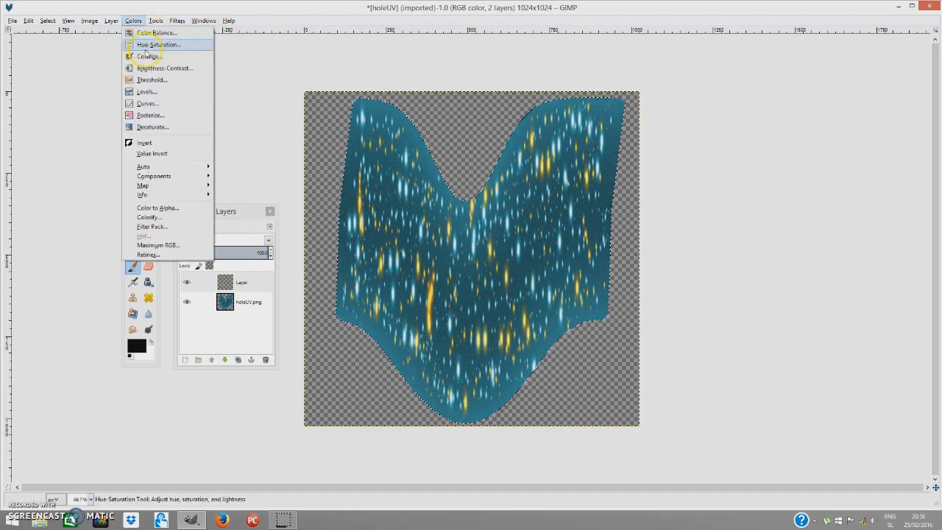
{"action": "left_click", "coordinate": [145, 55]}
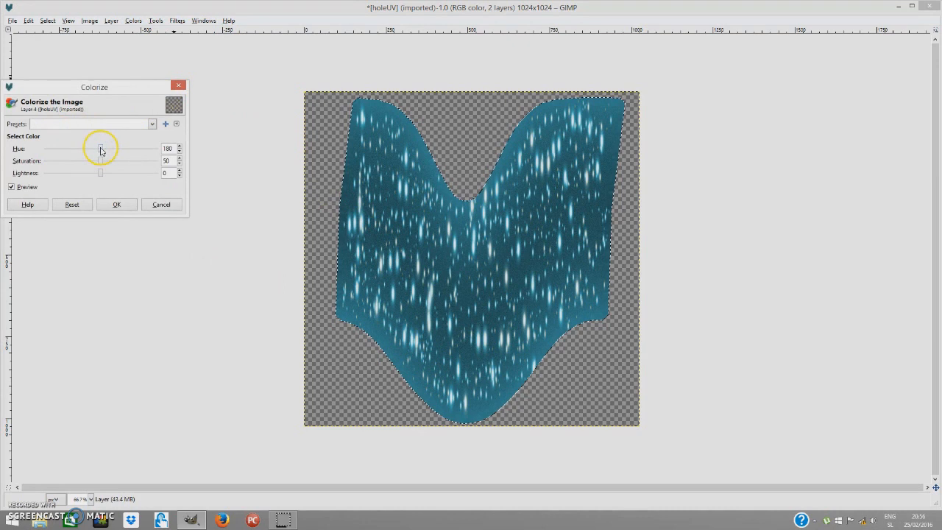
{"action": "left_click_drag", "start_coordinate": [101, 148], "coordinate": [156, 148]}
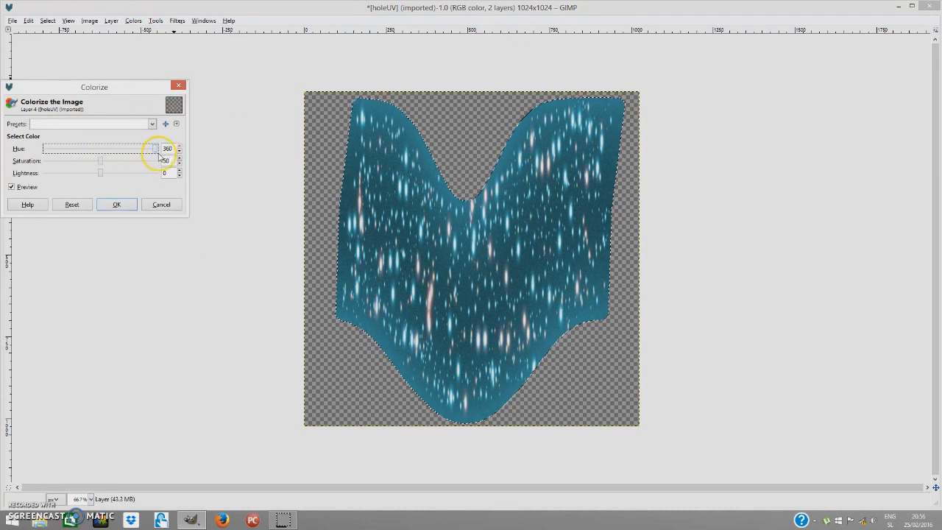
{"action": "left_click_drag", "start_coordinate": [154, 148], "coordinate": [143, 148]}
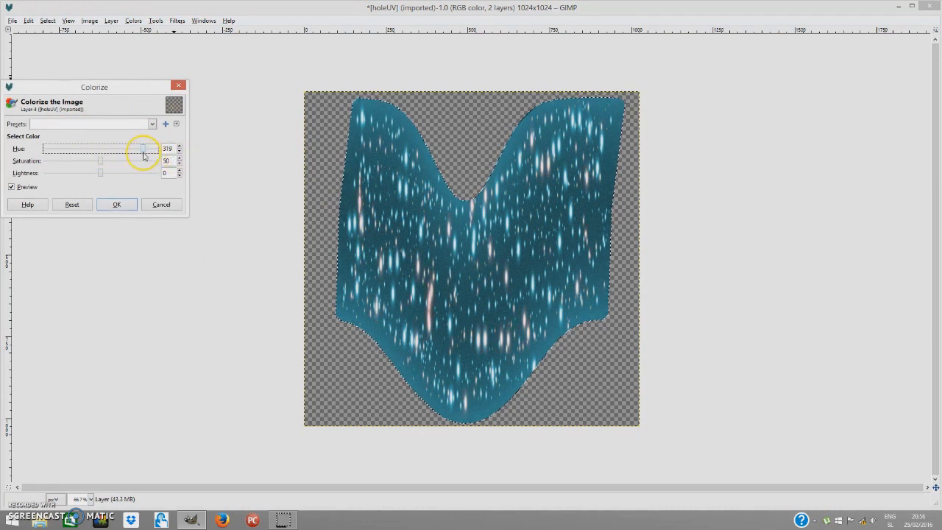
{"action": "left_click_drag", "start_coordinate": [142, 148], "coordinate": [152, 149]}
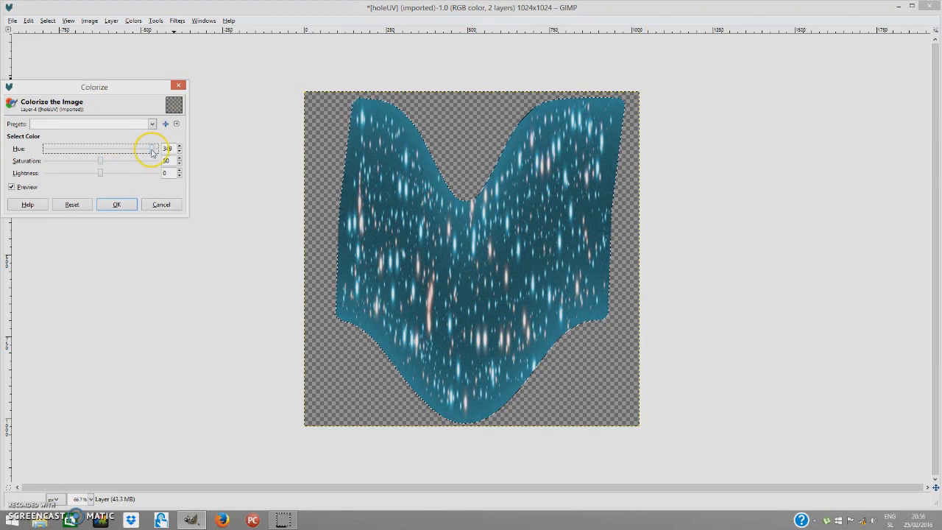
{"action": "left_click_drag", "start_coordinate": [151, 148], "coordinate": [114, 149]}
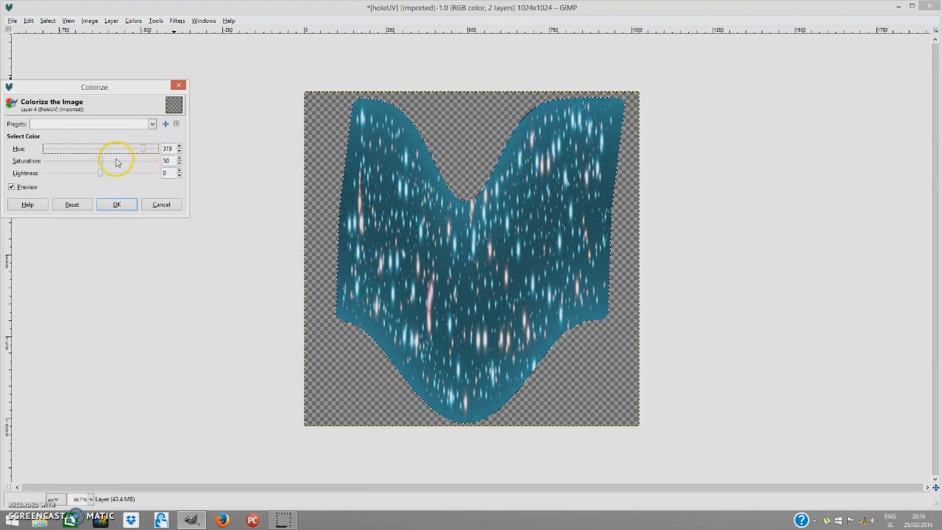
{"action": "left_click_drag", "start_coordinate": [99, 161], "coordinate": [136, 161]}
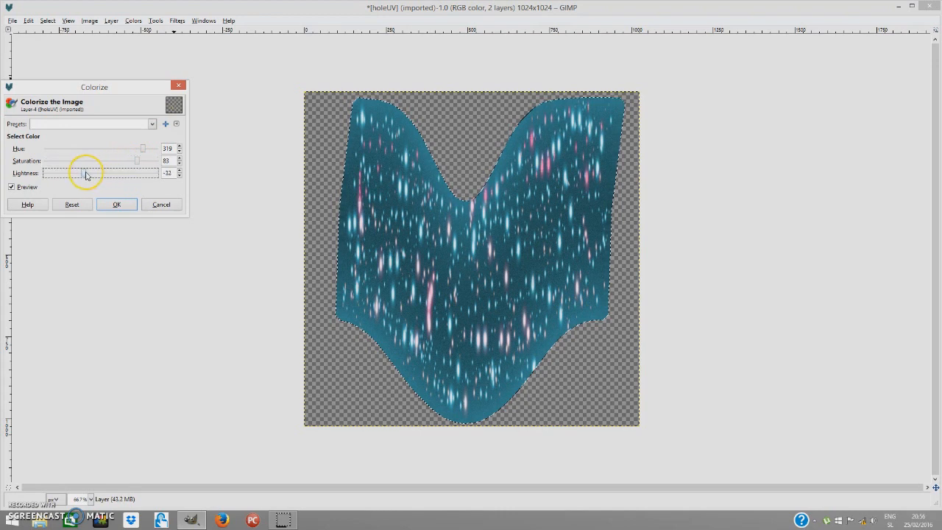
{"action": "left_click_drag", "start_coordinate": [73, 173], "coordinate": [98, 173]}
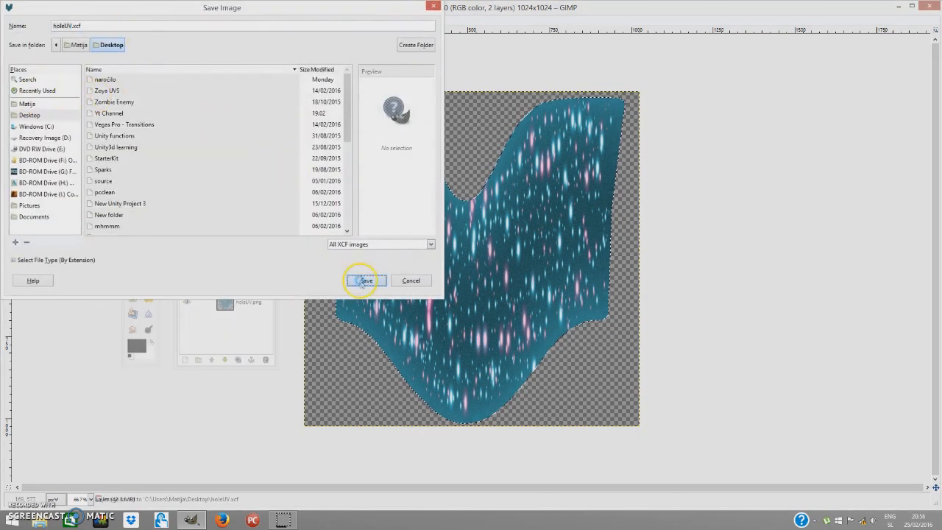
Save the texture as holeUV.xcf on the Desktop and export it as holeUV.png.
{"action": "left_click", "coordinate": [365, 280]}
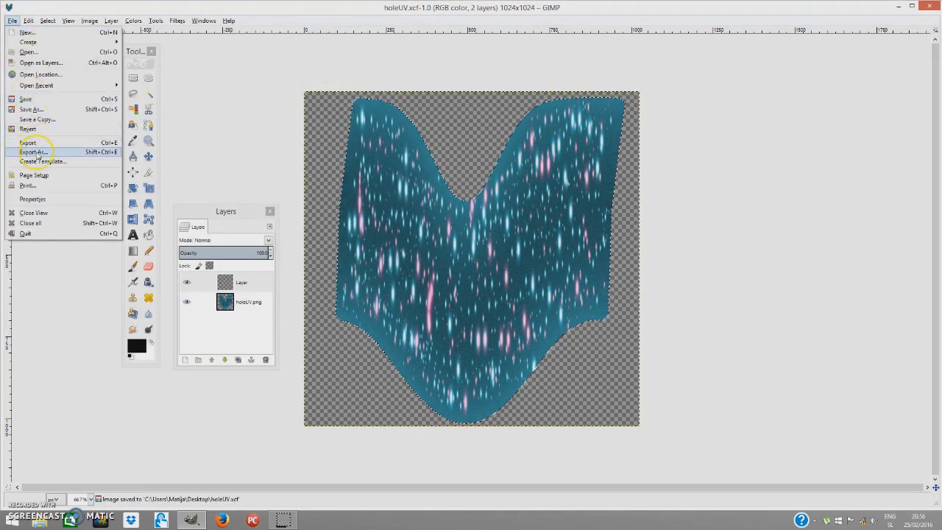
{"action": "left_click", "coordinate": [32, 152]}
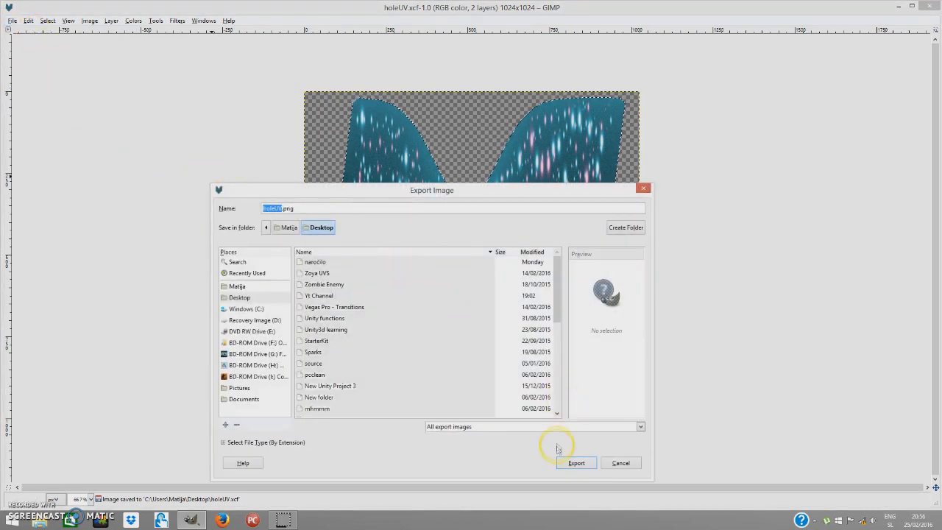
{"action": "left_click", "coordinate": [576, 463]}
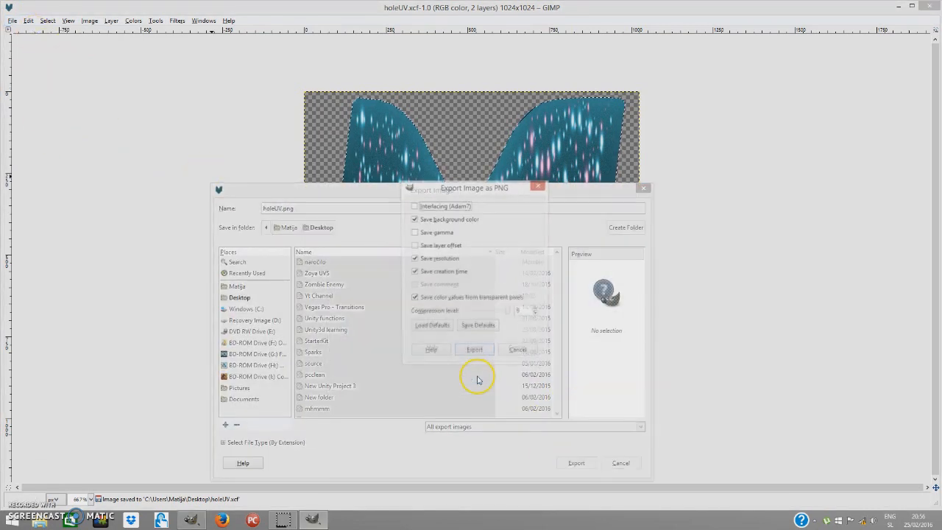
{"action": "left_click", "coordinate": [474, 349]}
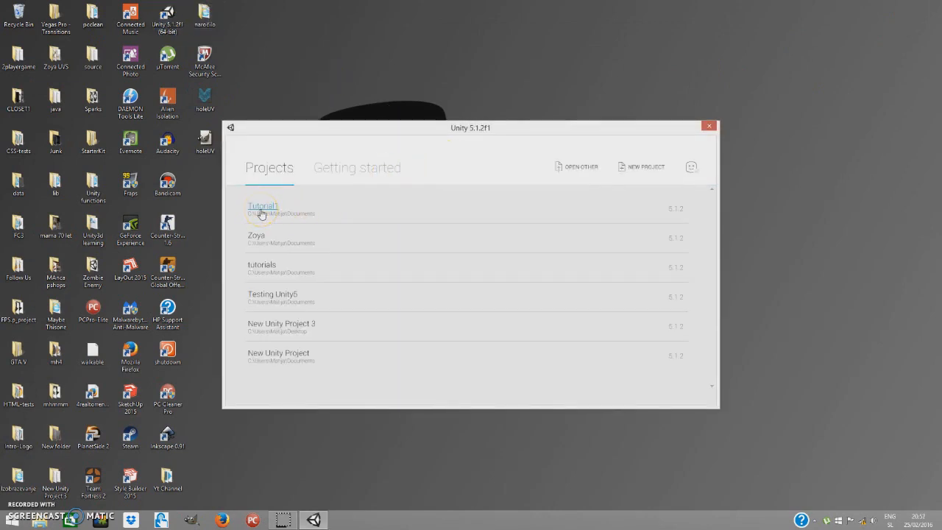
Relaunch Unity from the desktop shortcut and pick the Tutorial1 project.
{"action": "left_click", "coordinate": [708, 125]}
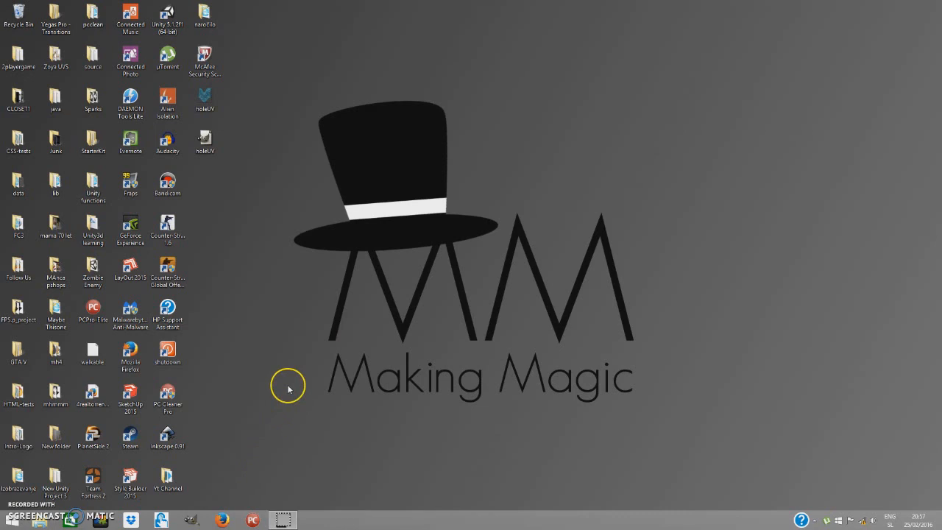
{"action": "left_click", "coordinate": [164, 18]}
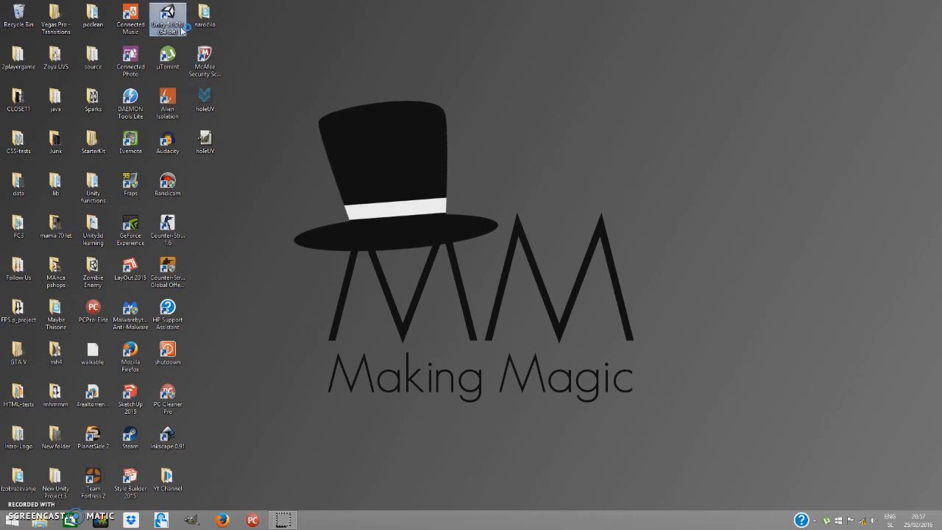
{"action": "double_click", "coordinate": [167, 16]}
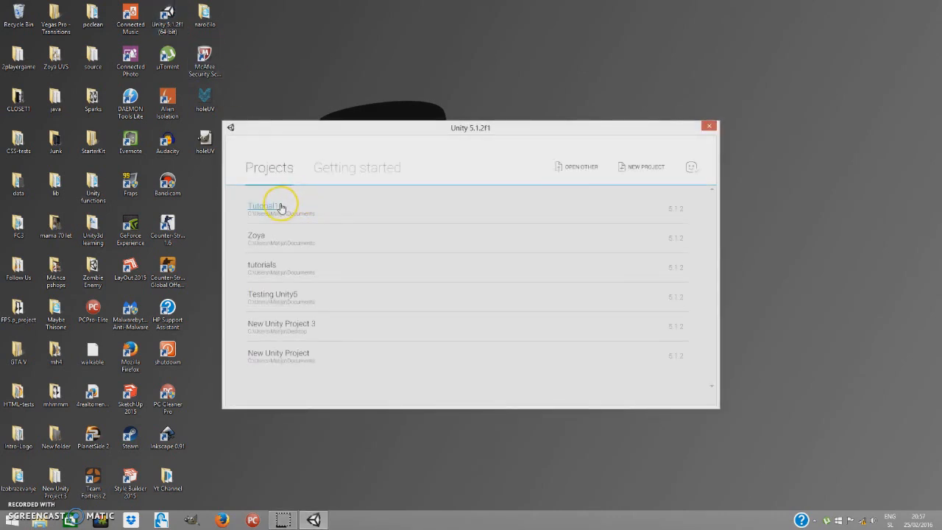
{"action": "left_click", "coordinate": [262, 205]}
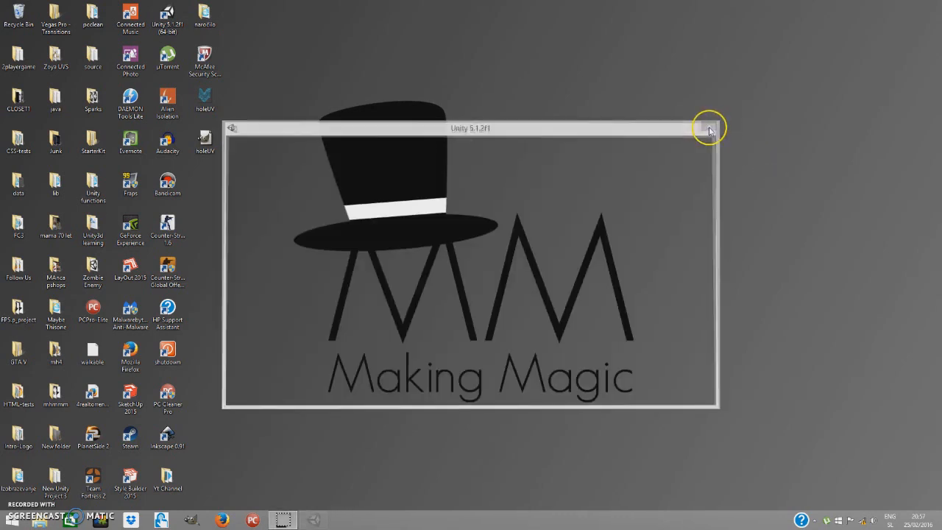
{"action": "left_click", "coordinate": [707, 128]}
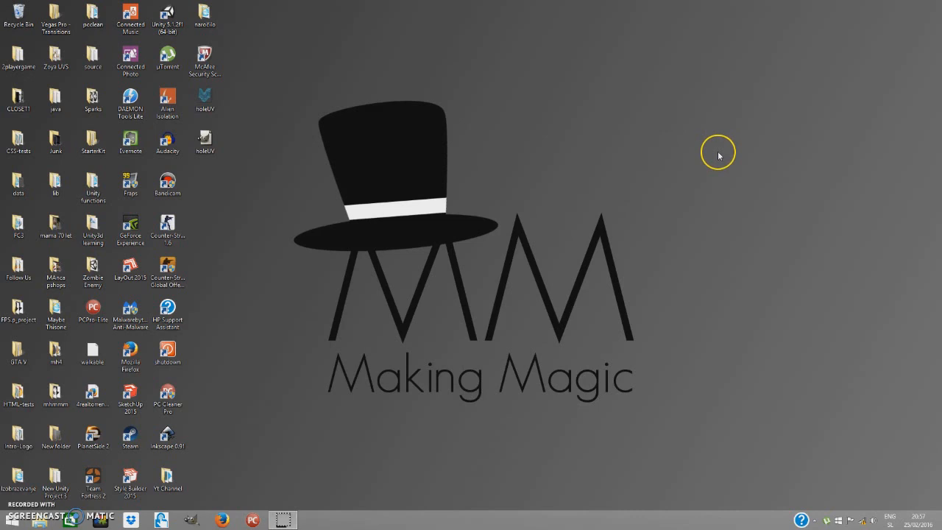
{"action": "mouse_move", "coordinate": [55, 476]}
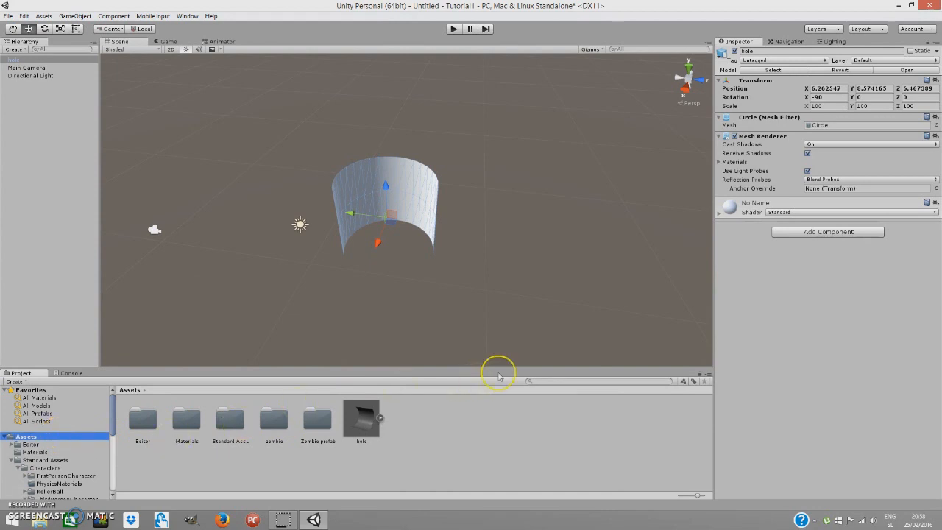
{"action": "mouse_move", "coordinate": [296, 269]}
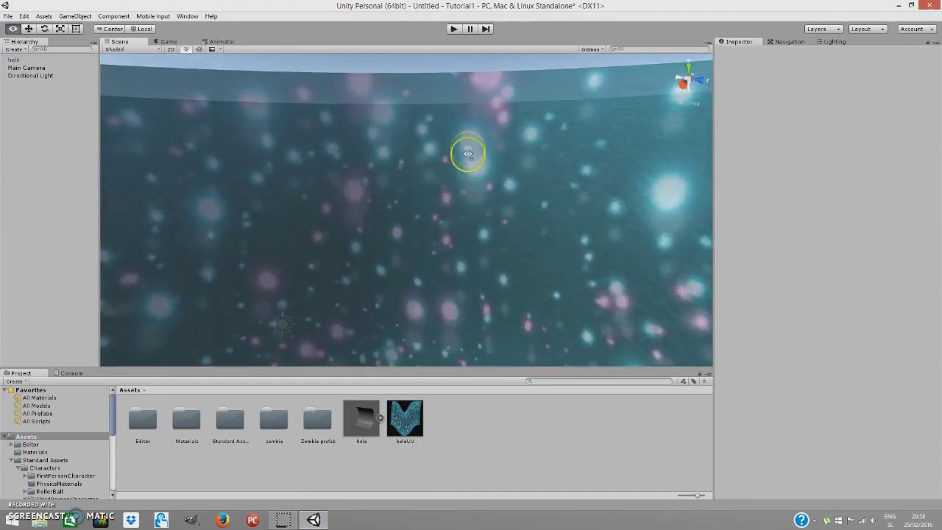
Orbit the Scene view back out to bring the hole piece into view.
{"action": "left_click_drag", "start_coordinate": [467, 154], "coordinate": [465, 156]}
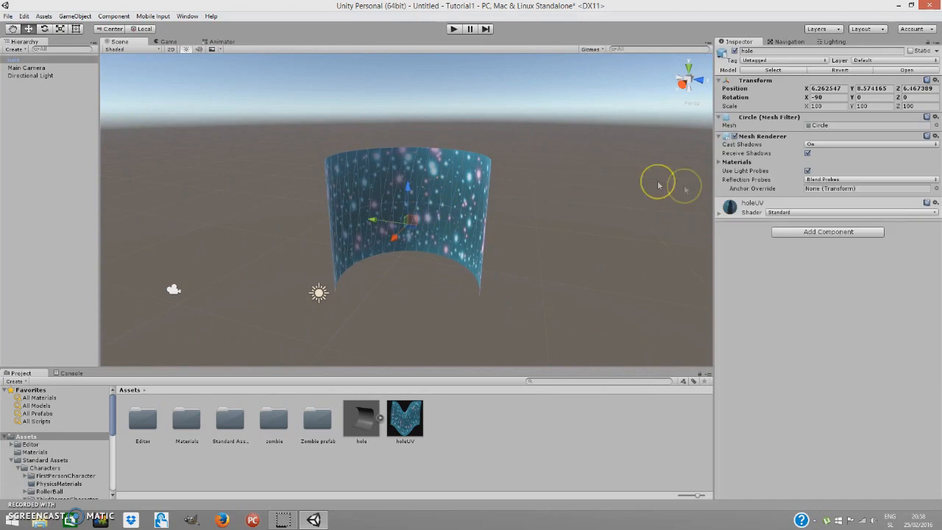
Set the holeUV material's shader to Particles/Additive.
{"action": "left_click", "coordinate": [850, 212]}
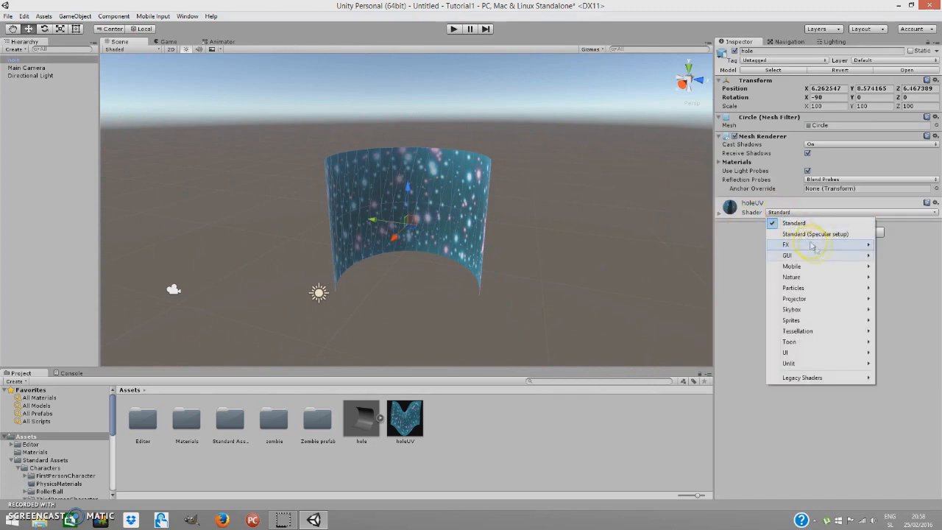
{"action": "mouse_move", "coordinate": [833, 293]}
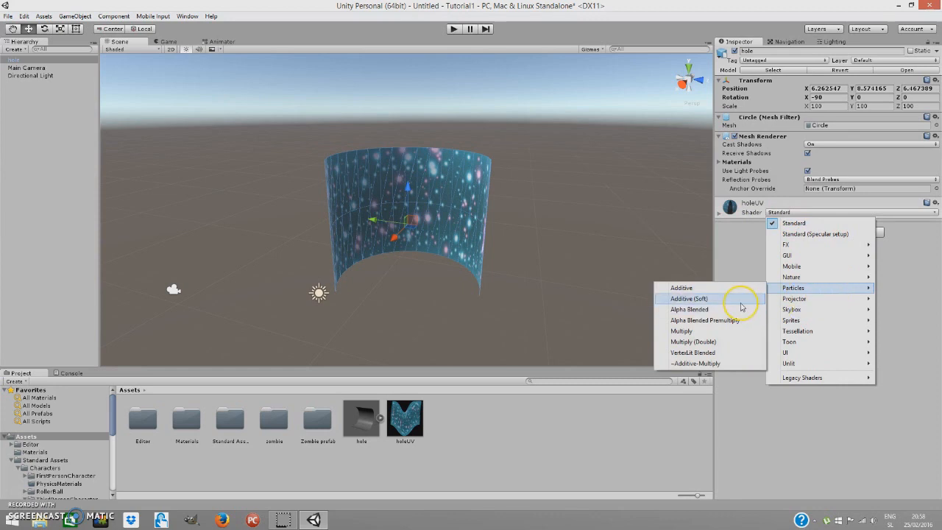
{"action": "mouse_move", "coordinate": [749, 292]}
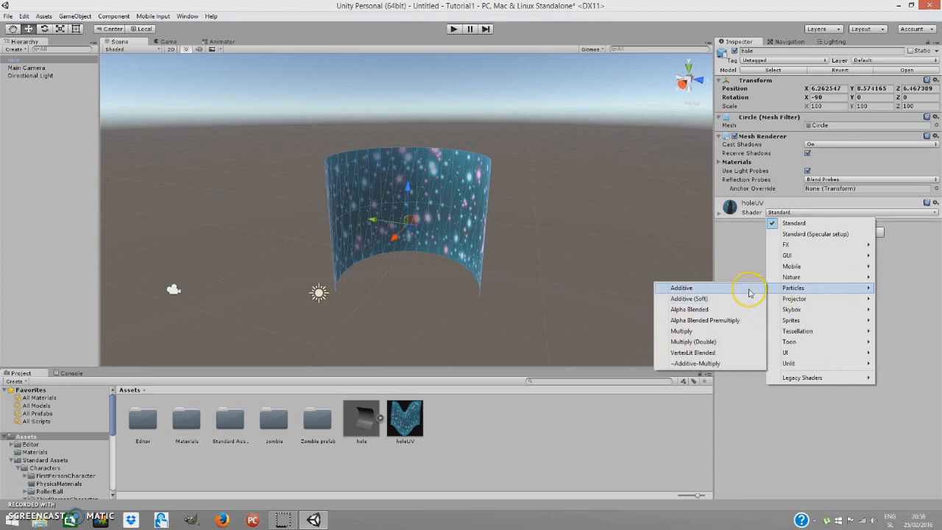
{"action": "left_click", "coordinate": [681, 287]}
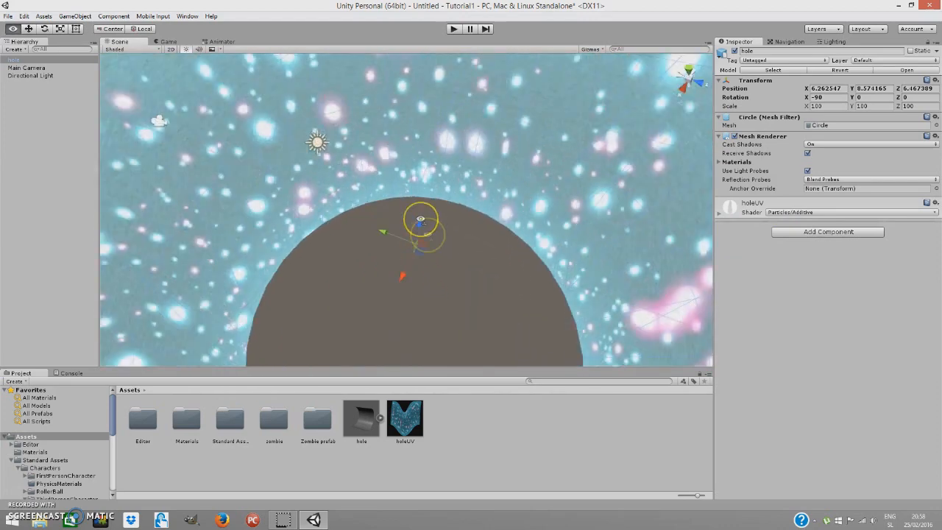
Duplicate the hole piece into a stacked tunnel of copies and orbit to check it.
{"action": "right_click", "coordinate": [15, 57]}
{"action": "type", "text": "6.81"}
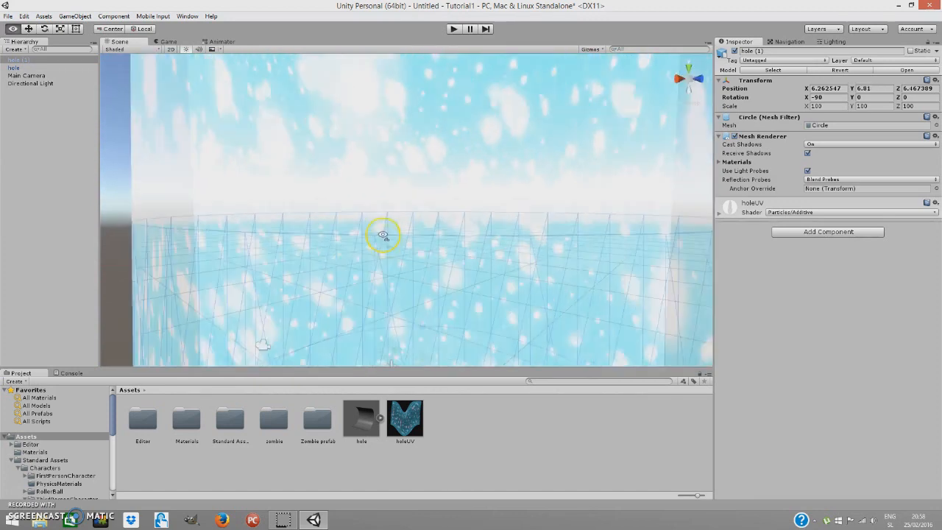
{"action": "left_click_drag", "start_coordinate": [382, 234], "coordinate": [443, 208]}
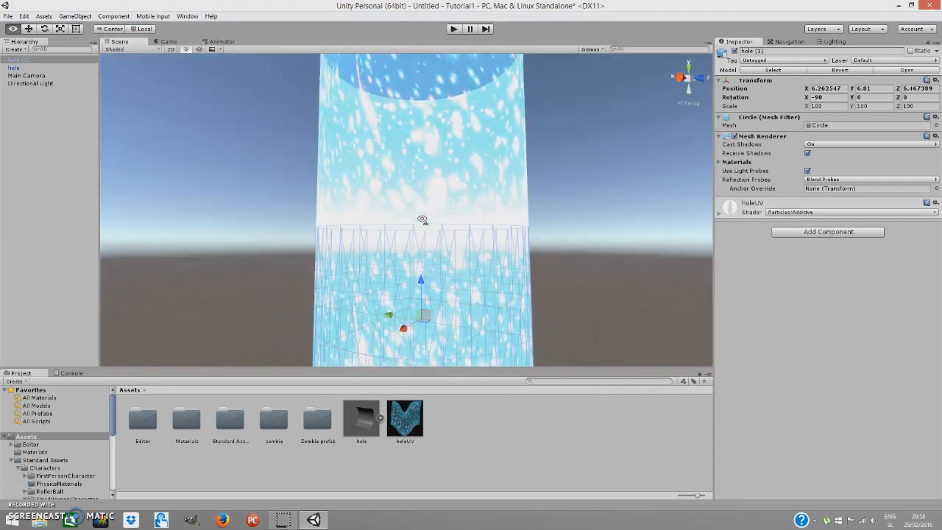
{"action": "mouse_move", "coordinate": [424, 223]}
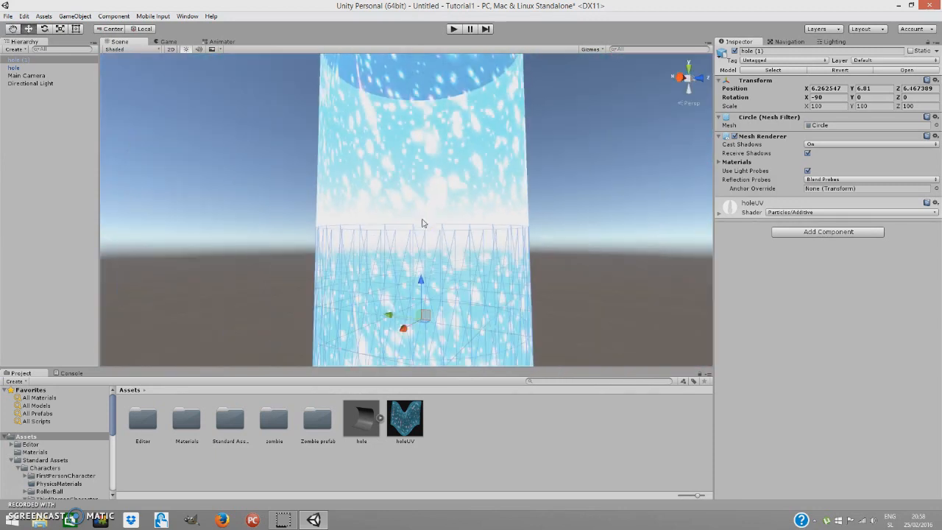
{"action": "scroll", "scroll_direction": "down", "scroll_amount": 3}
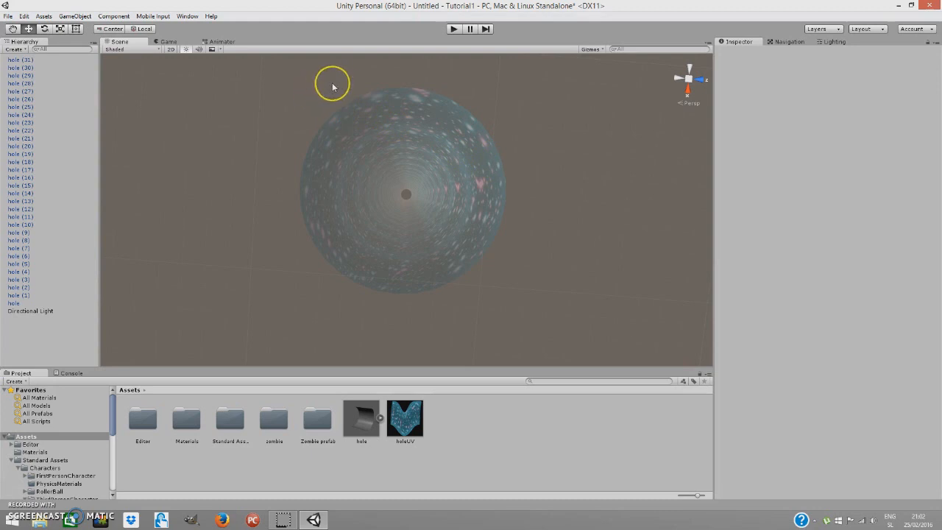
{"action": "mouse_move", "coordinate": [440, 184]}
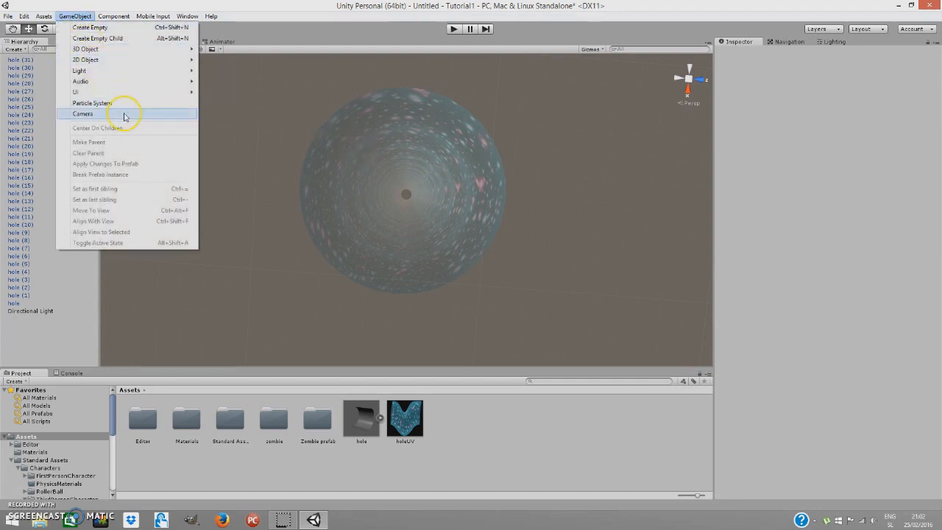
Add a new Camera above the tunnel, rotated 90 on X to look down.
{"action": "left_click", "coordinate": [82, 114]}
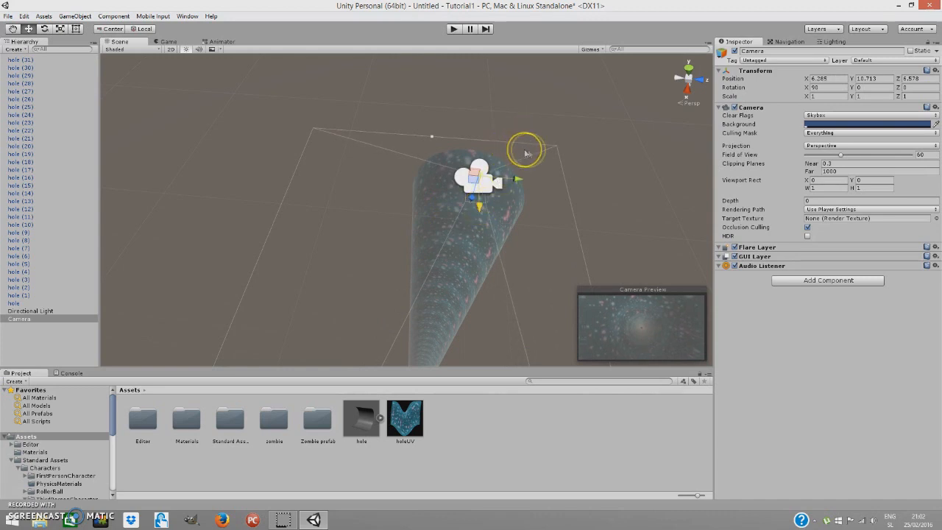
{"action": "mouse_move", "coordinate": [623, 259]}
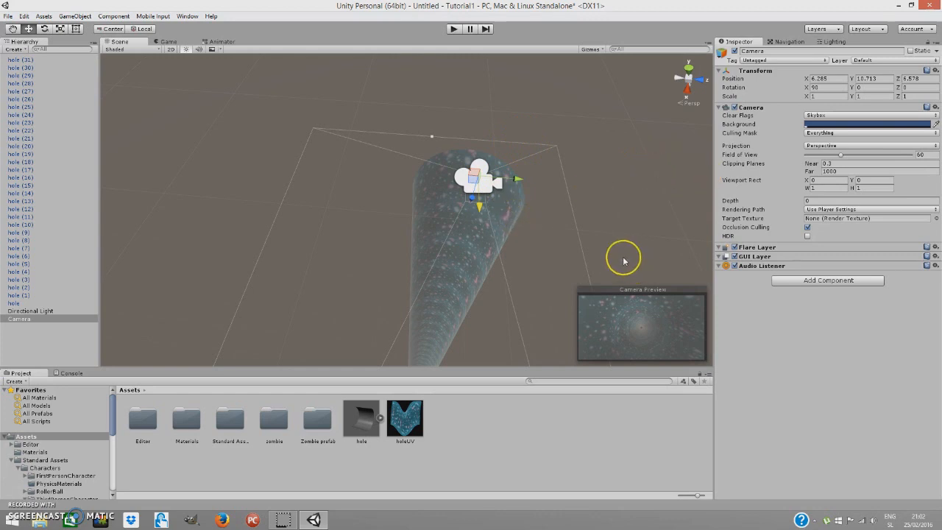
{"action": "left_click", "coordinate": [827, 280]}
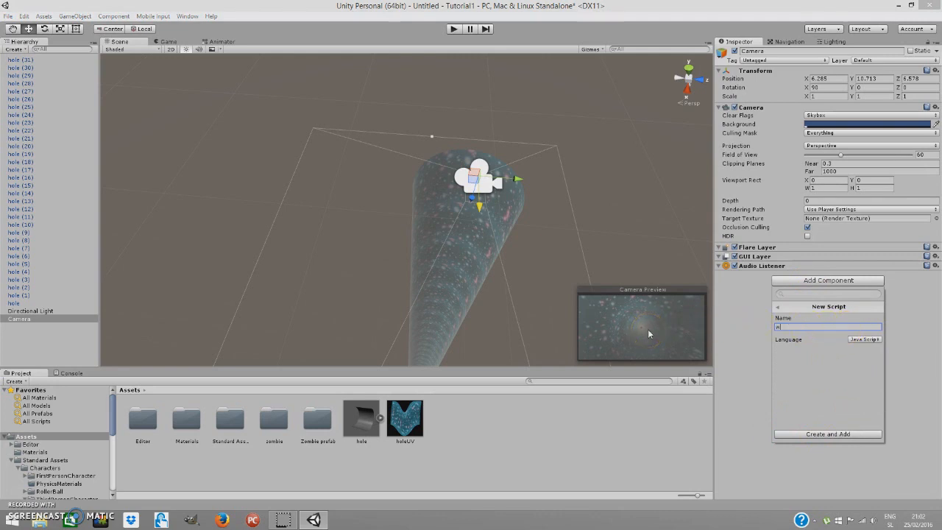
Attach a new JavaScript script named wh to the camera.
{"action": "left_click", "coordinate": [827, 433]}
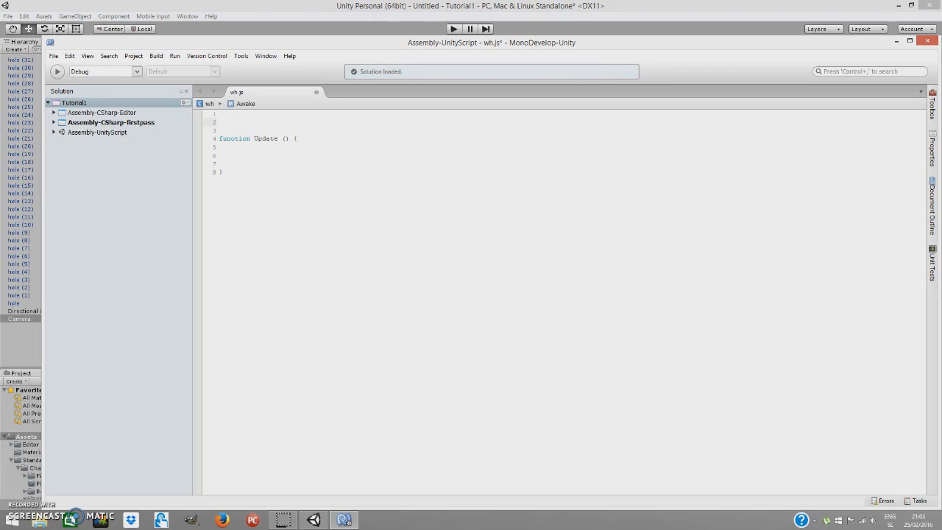
Declare var speed : float = 0.3 at the top of wh.js.
{"action": "type", "text": "var ="}
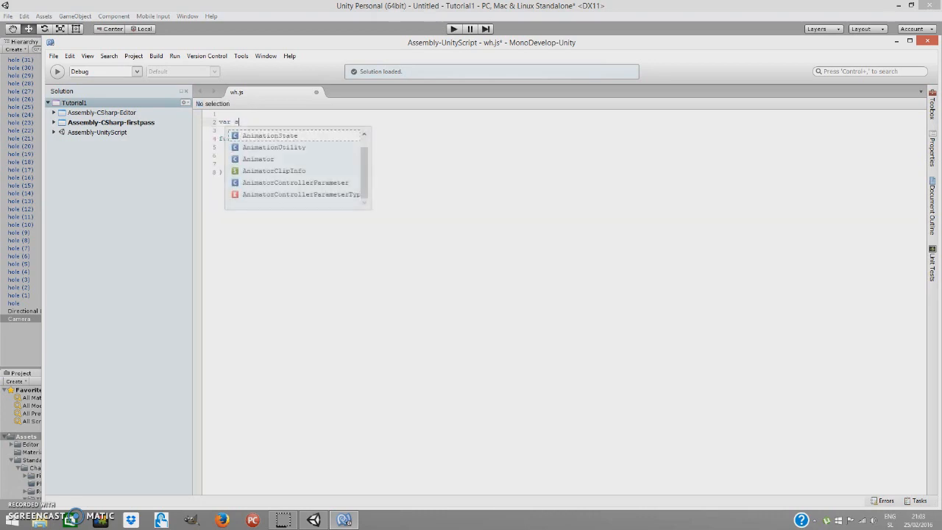
{"action": "type", "text": "speed :"}
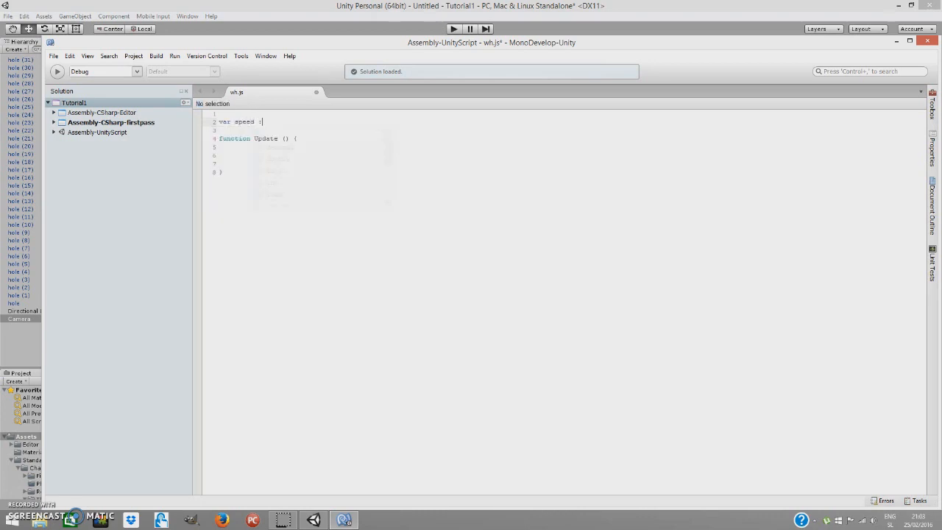
{"action": "type", "text": "float = 0.3;"}
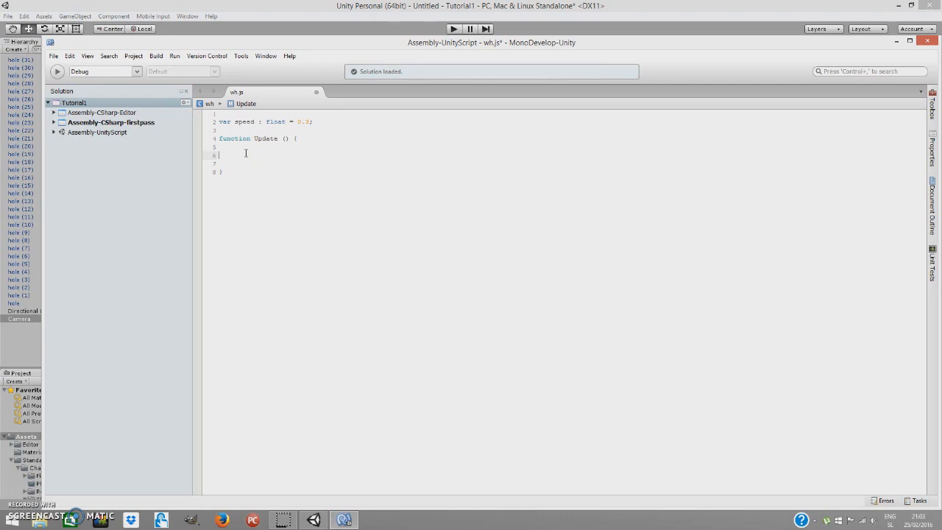
{"action": "mouse_move", "coordinate": [242, 153]}
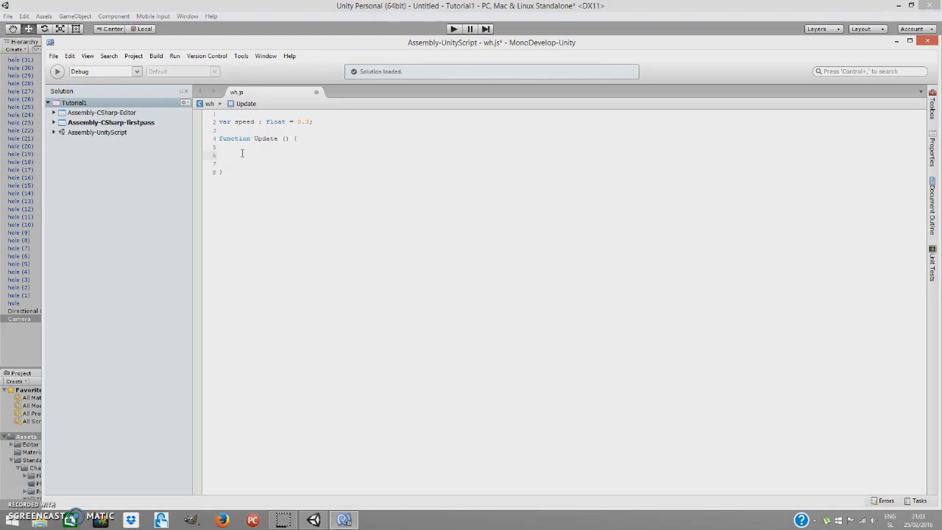
Add transform.position.y -= speed inside Update, then save and close the script.
{"action": "type", "text": "transform."}
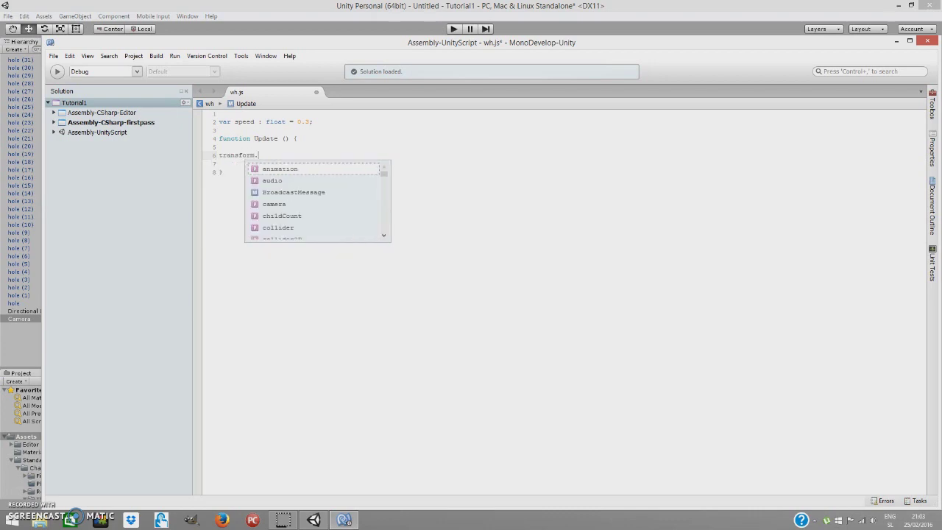
{"action": "type", "text": "position."}
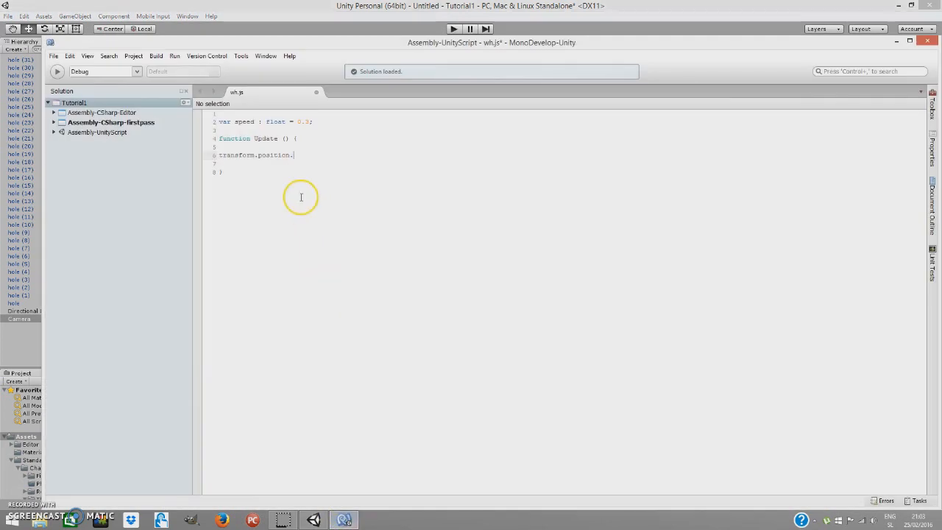
{"action": "type", "text": "y"}
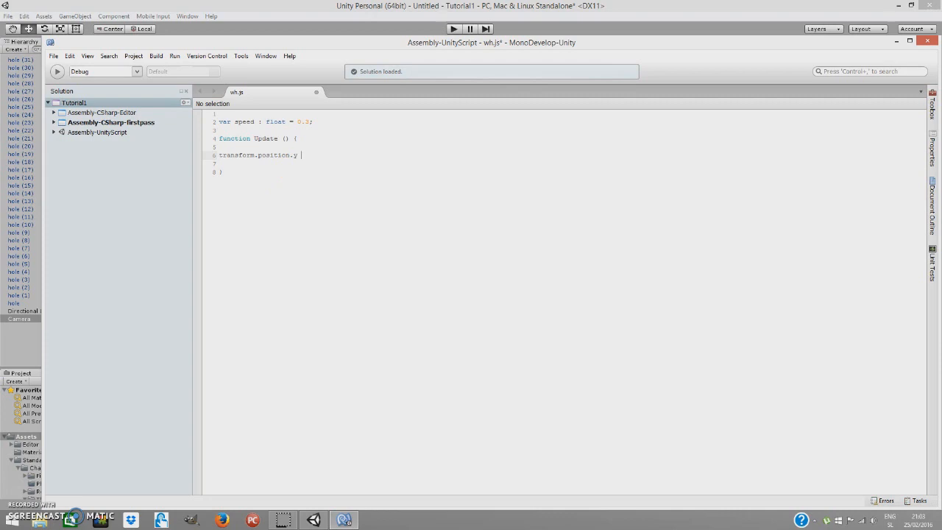
{"action": "type", "text": "-="}
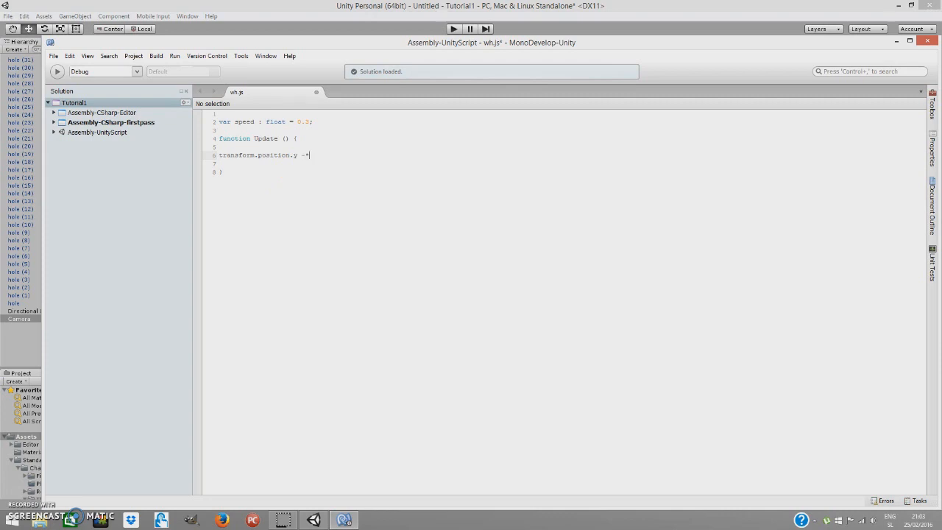
{"action": "type", "text": "0"}
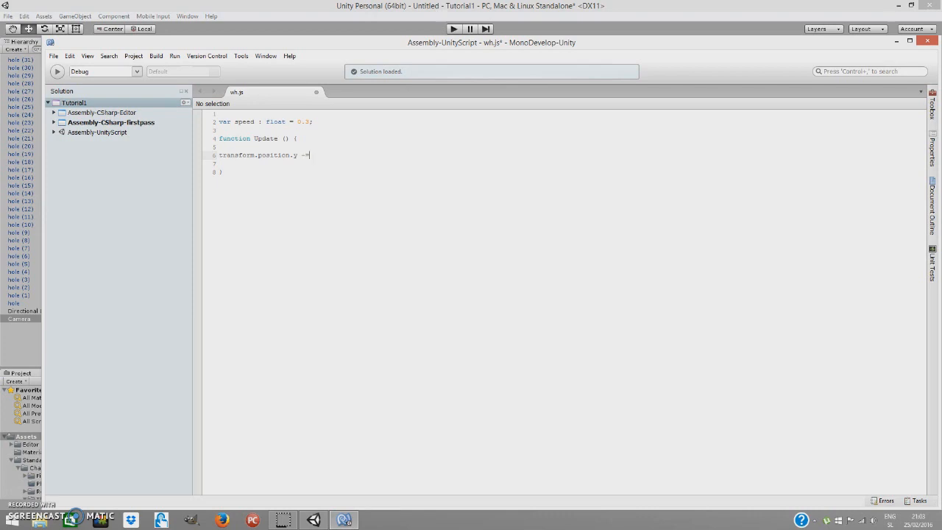
{"action": "type", "text": "speed;"}
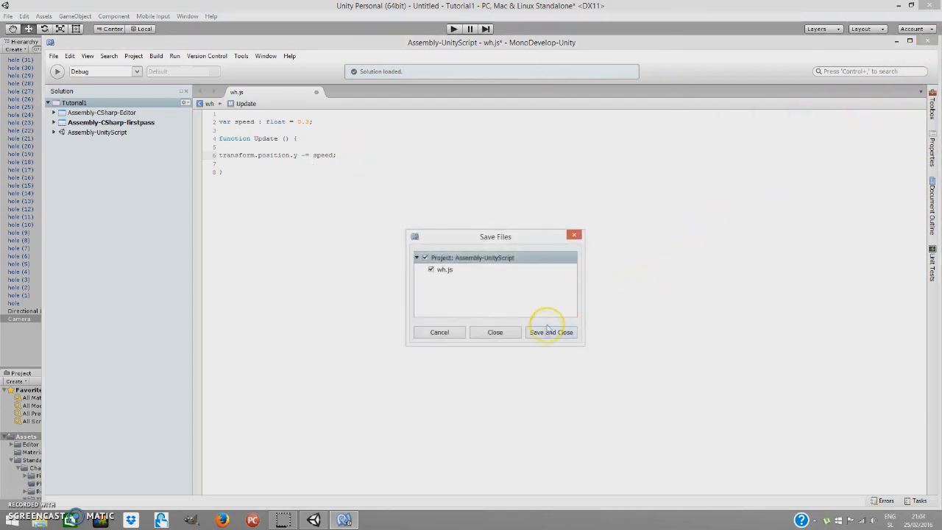
{"action": "left_click", "coordinate": [550, 332]}
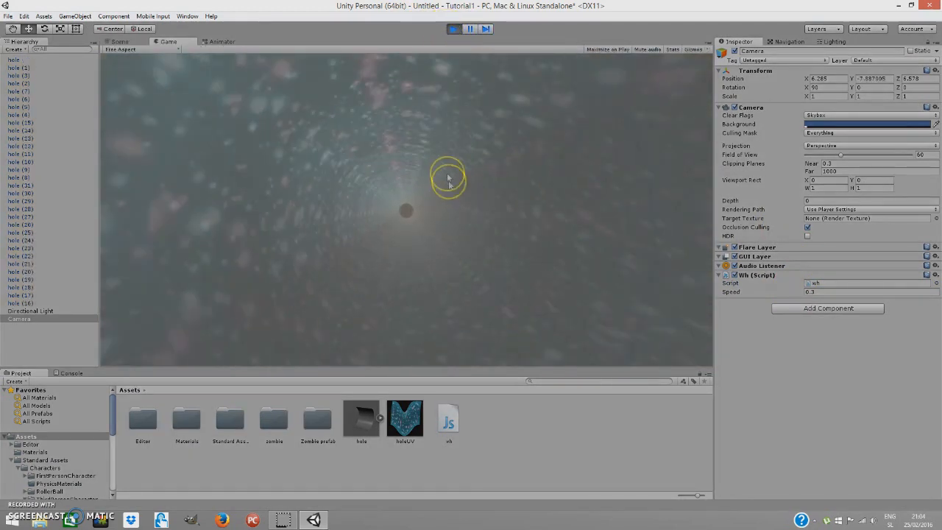
Stop the test run, set the camera Background colour to black (000000), then play again.
{"action": "left_click", "coordinate": [117, 41]}
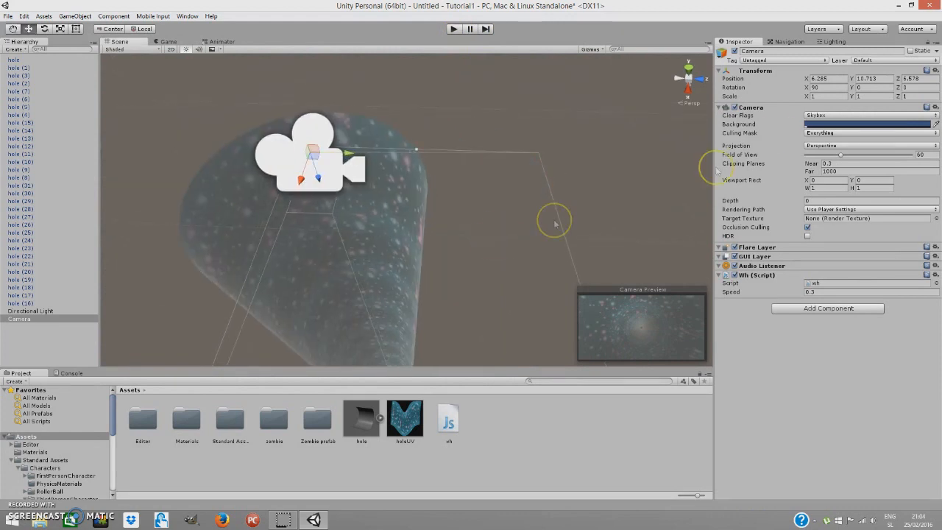
{"action": "left_click", "coordinate": [868, 124]}
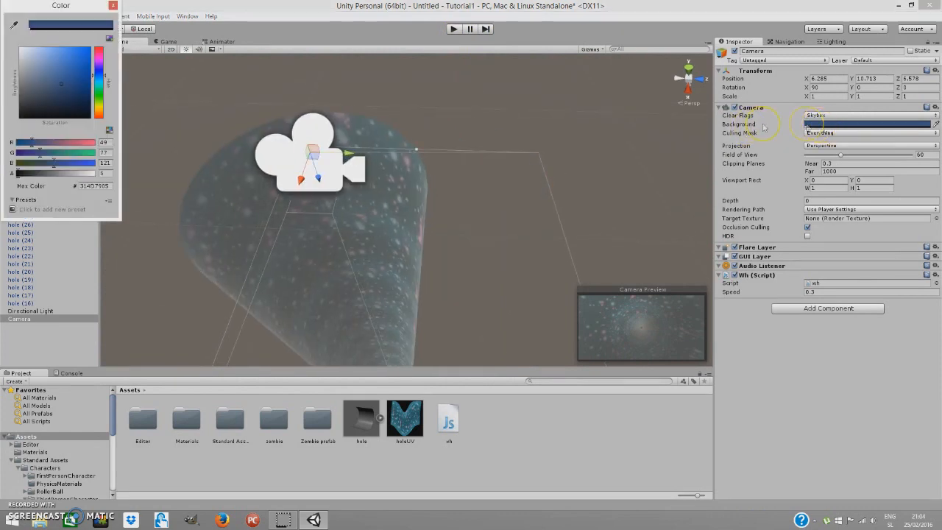
{"action": "left_click_drag", "start_coordinate": [16, 74], "coordinate": [17, 118]}
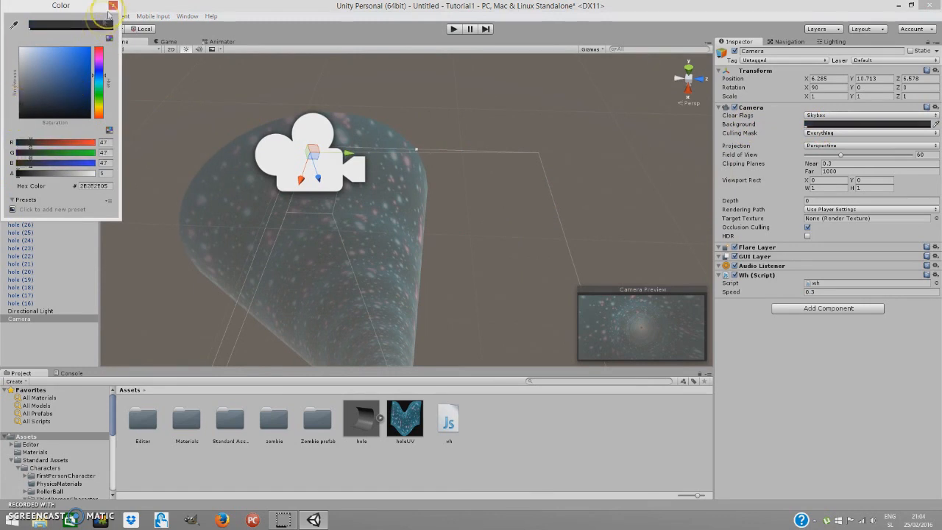
{"action": "left_click", "coordinate": [110, 7]}
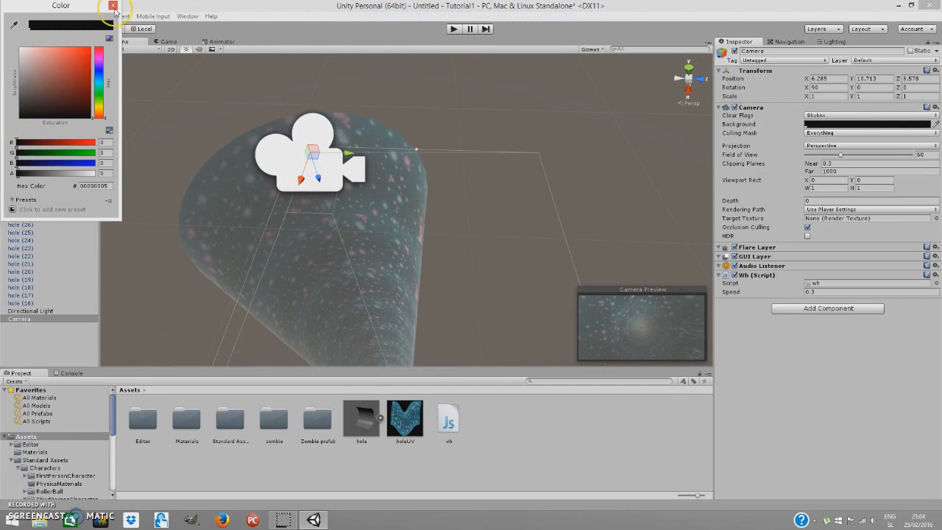
{"action": "left_click", "coordinate": [108, 6]}
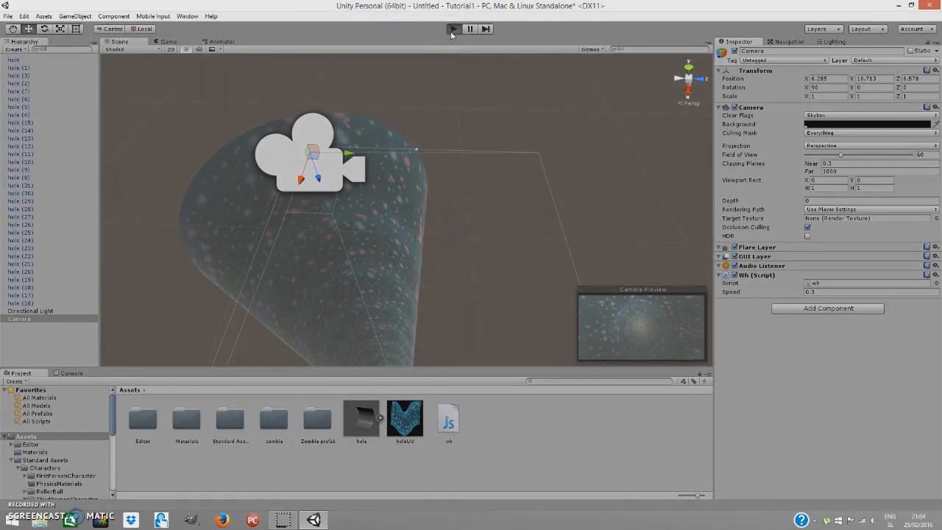
{"action": "left_click", "coordinate": [451, 29]}
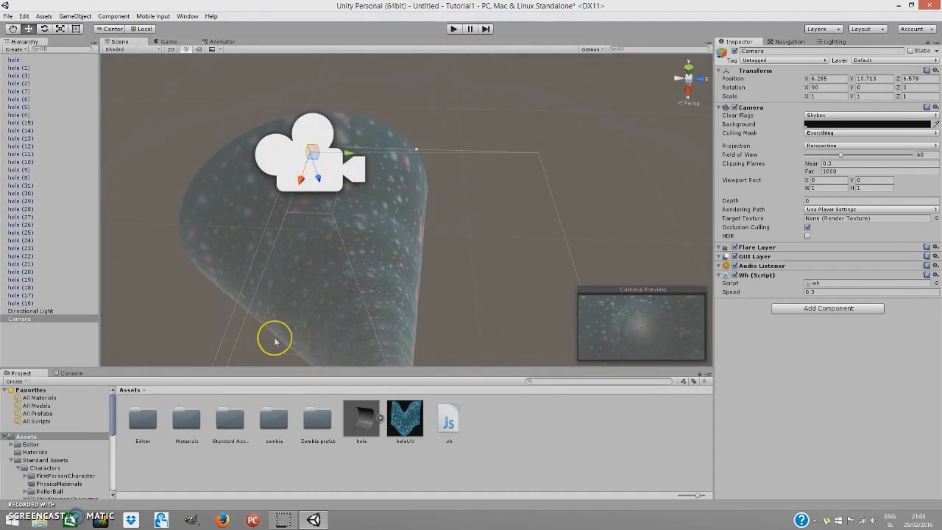
{"action": "mouse_move", "coordinate": [437, 340]}
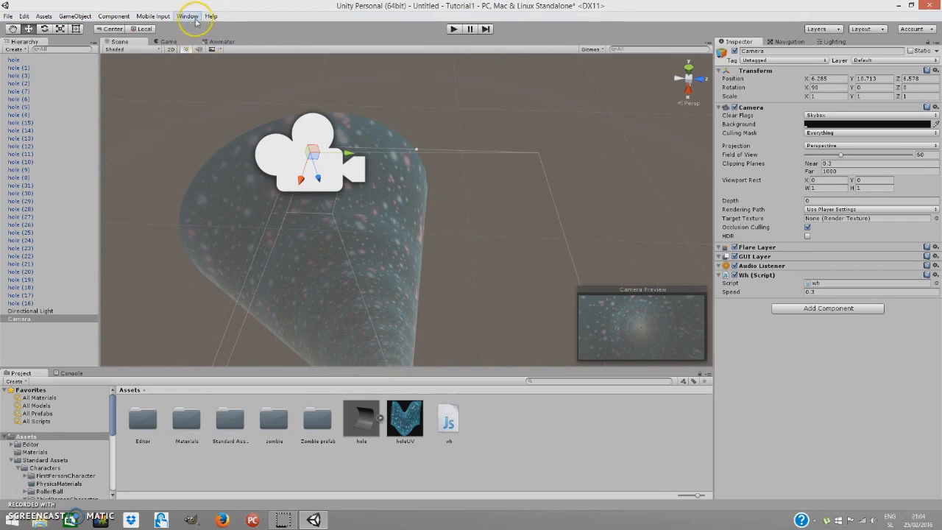
Enable scene fog in the Lighting window at density 0.09 and preview it in Play mode.
{"action": "left_click", "coordinate": [189, 16]}
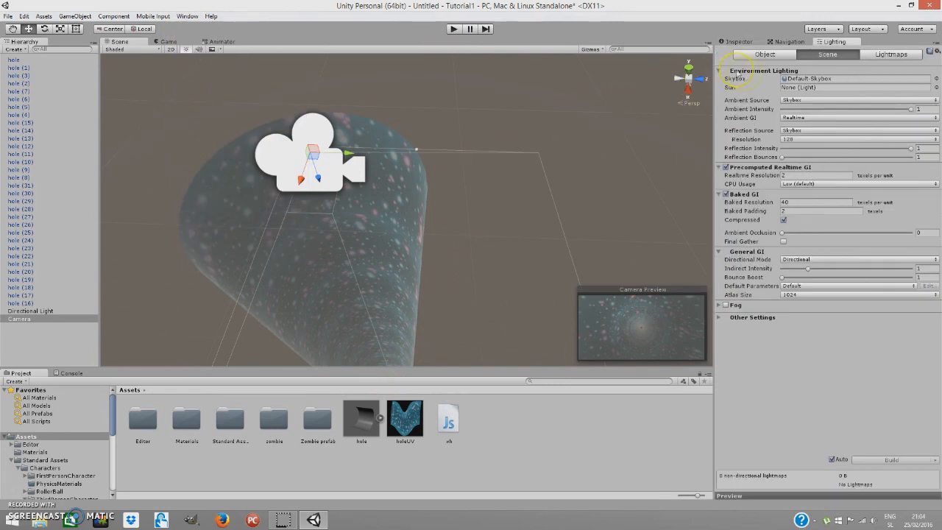
{"action": "left_click", "coordinate": [718, 305]}
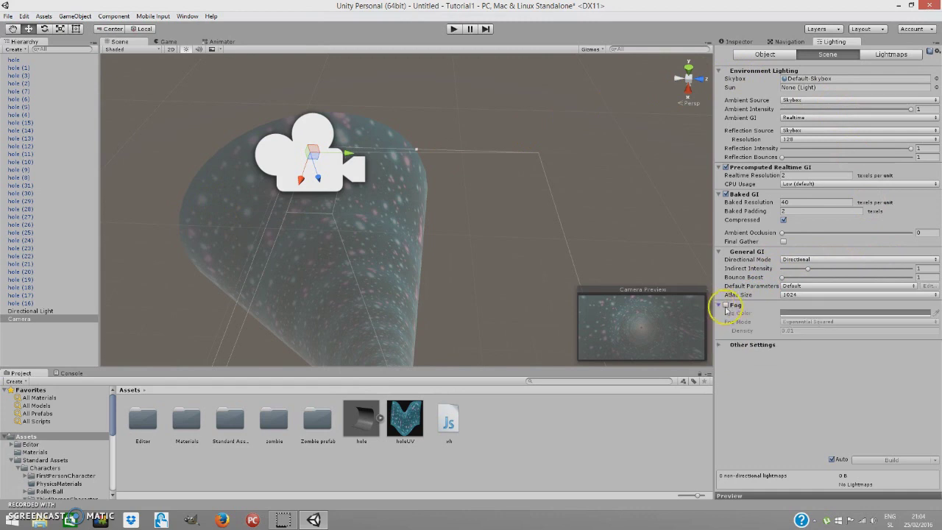
{"action": "left_click", "coordinate": [727, 305]}
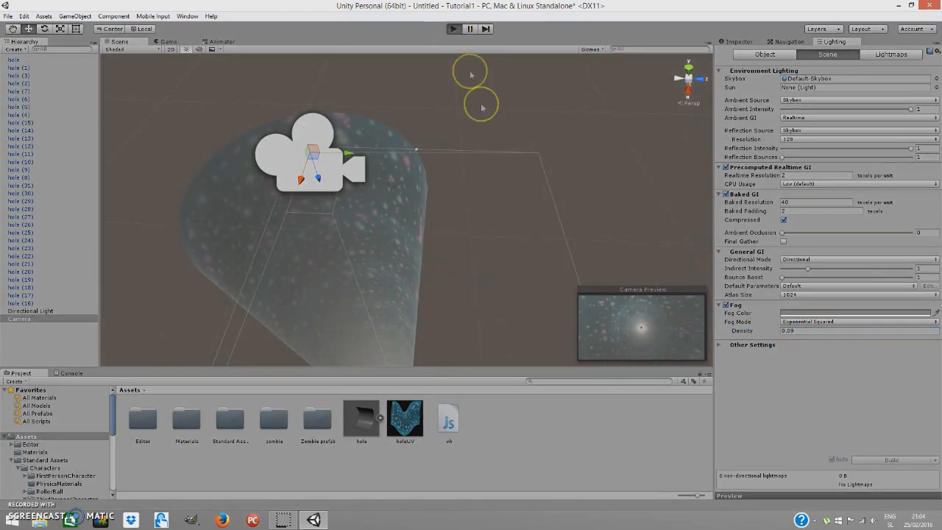
{"action": "left_click", "coordinate": [449, 28]}
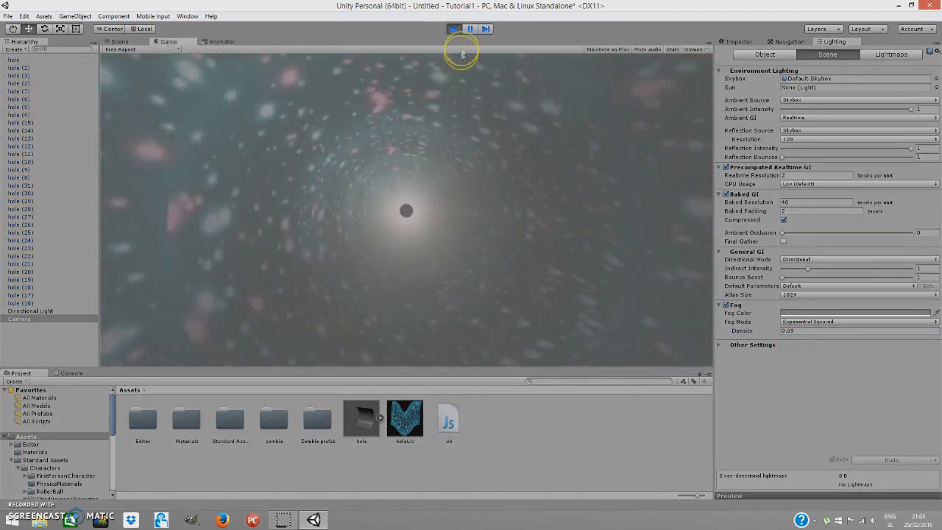
{"action": "left_click", "coordinate": [113, 41]}
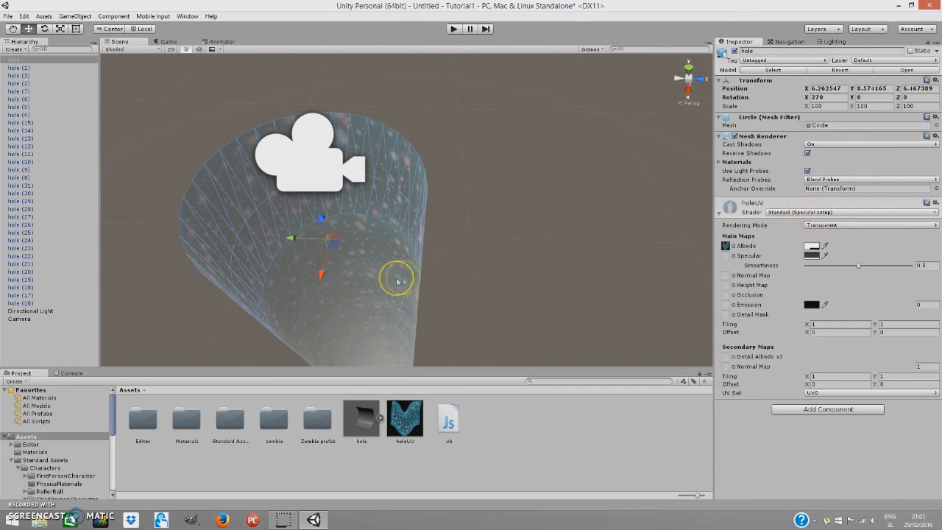
{"action": "mouse_move", "coordinate": [274, 216]}
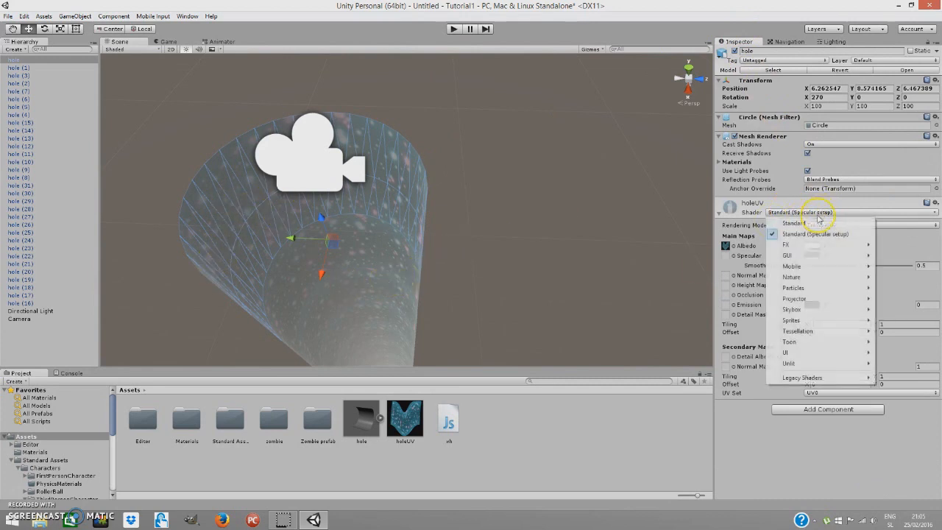
{"action": "mouse_move", "coordinate": [843, 288]}
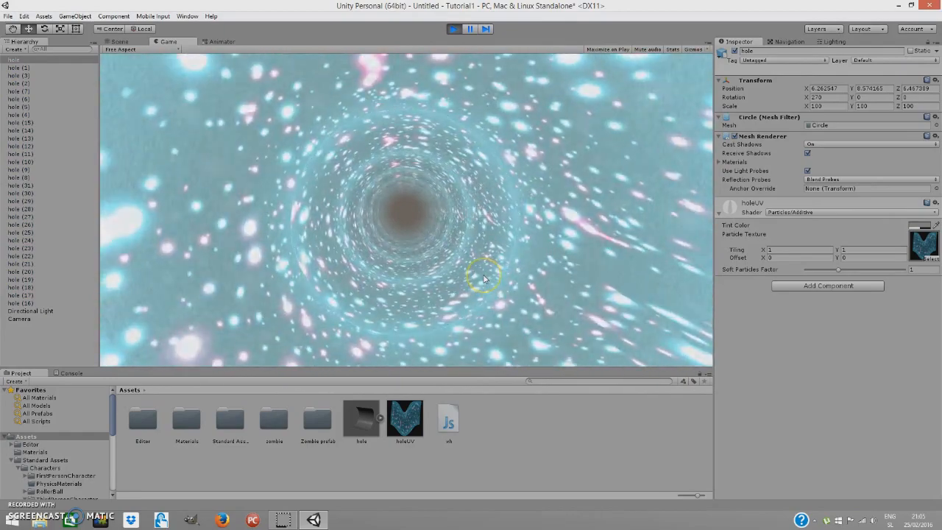
Run and stop Play mode twice to check the glowing Particles/Additive tunnel.
{"action": "left_click", "coordinate": [452, 29]}
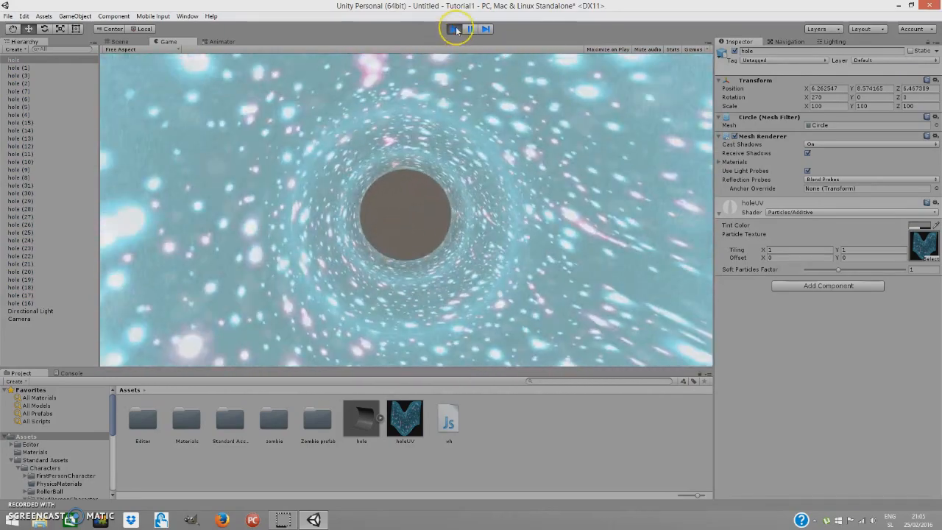
{"action": "left_click", "coordinate": [457, 30]}
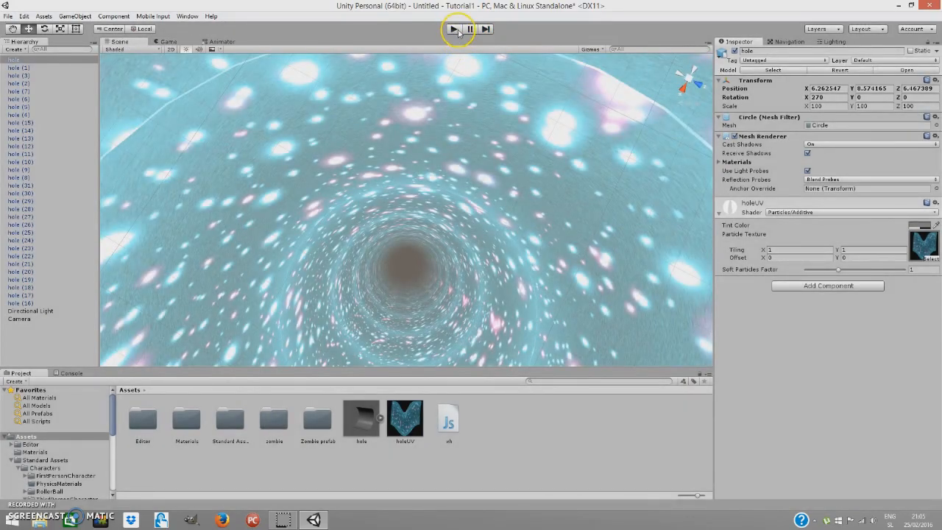
{"action": "left_click", "coordinate": [454, 30]}
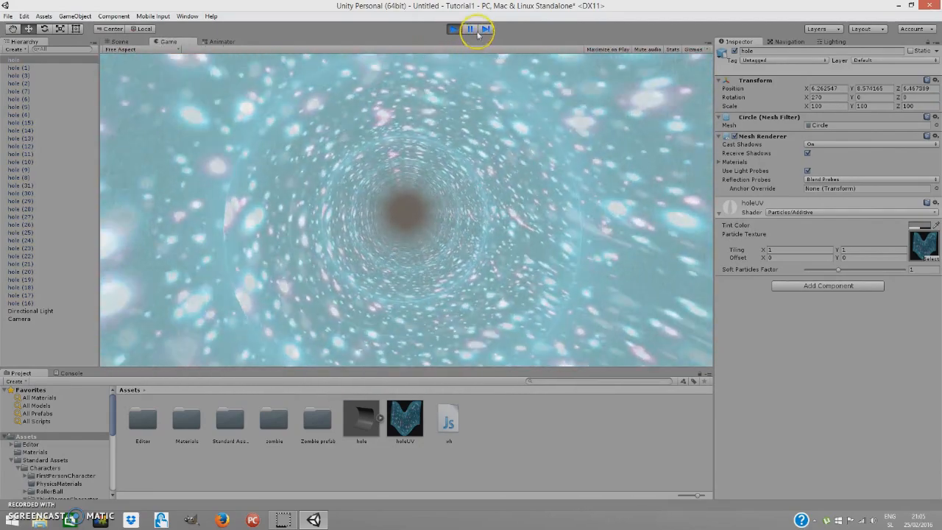
{"action": "left_click", "coordinate": [448, 29]}
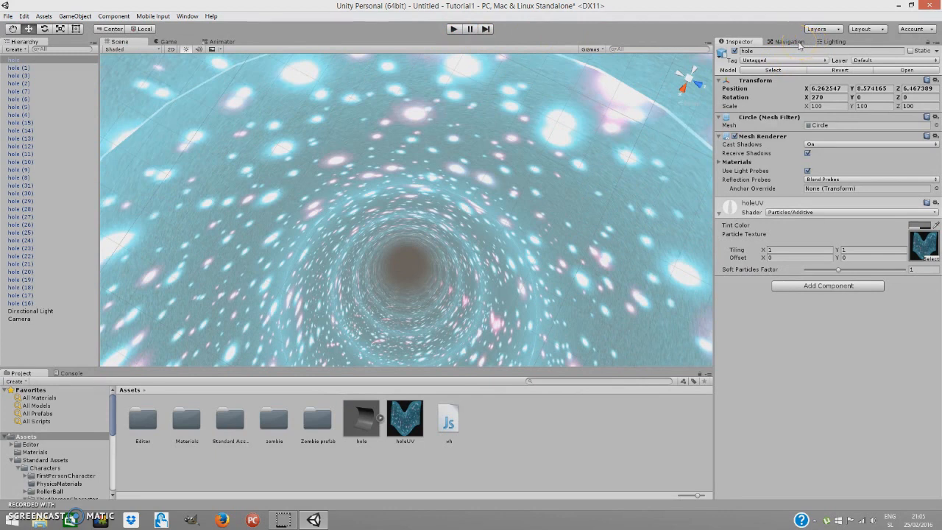
Raise Fog Density to 0.34 with a darker grey fog colour and test the hazier tunnel.
{"action": "left_click", "coordinate": [826, 40]}
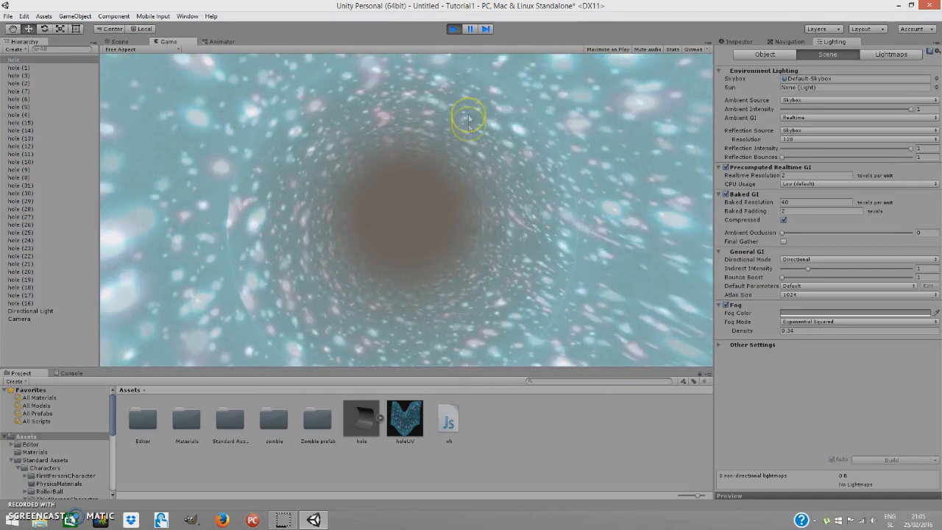
{"action": "left_click", "coordinate": [118, 42]}
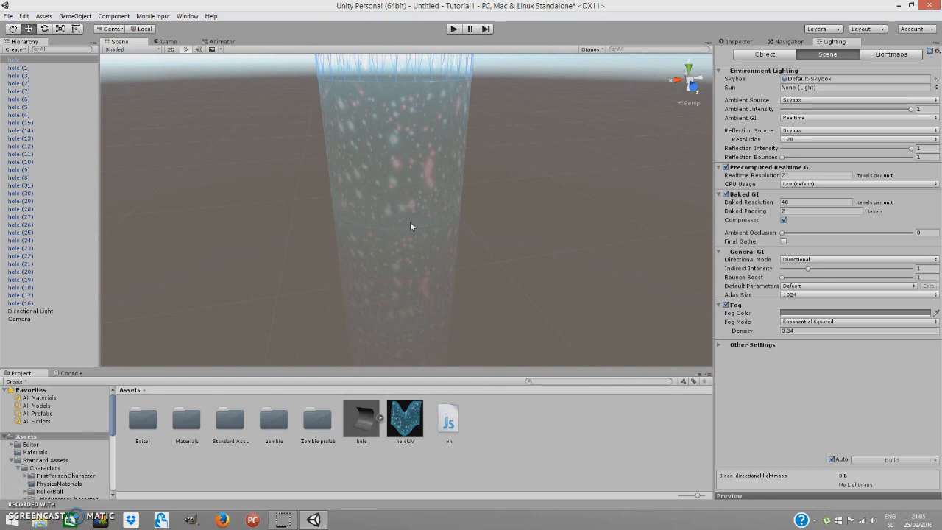
{"action": "mouse_move", "coordinate": [418, 235]}
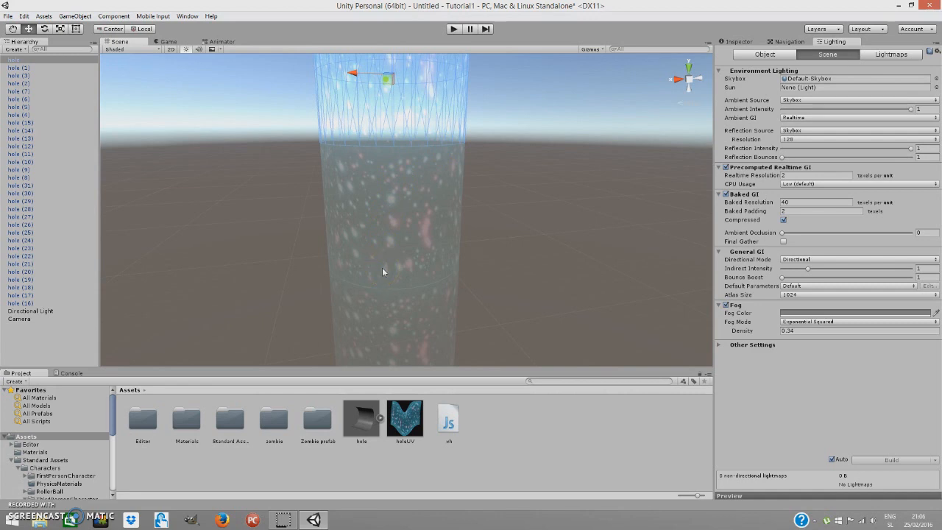
{"action": "left_click", "coordinate": [423, 258]}
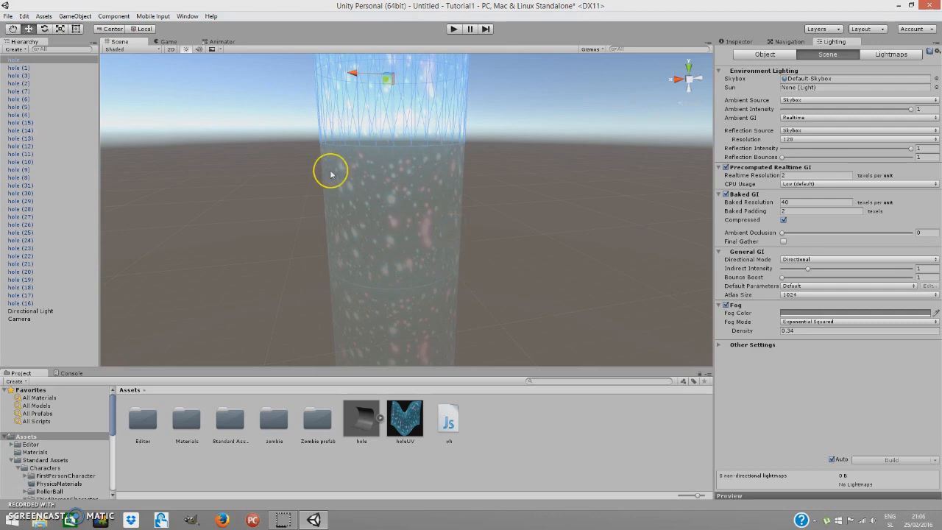
{"action": "mouse_move", "coordinate": [106, 116]}
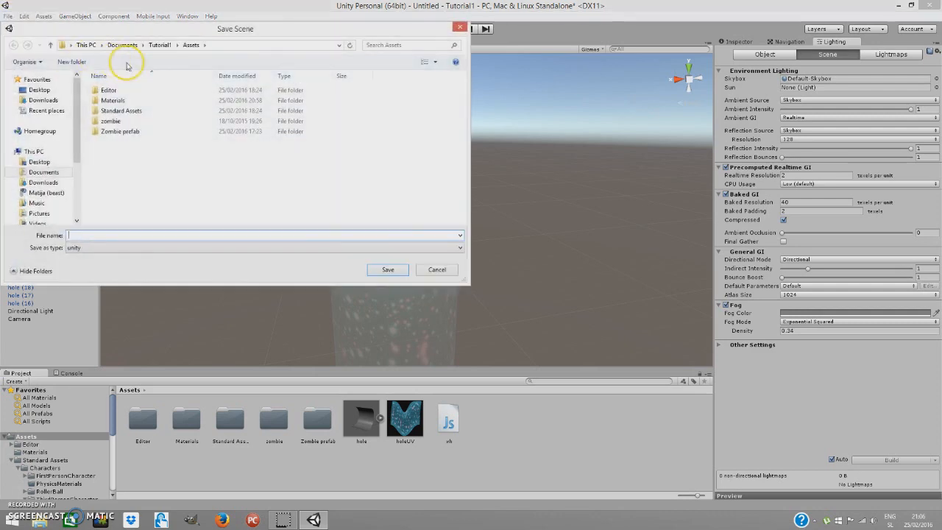
Save the scene as 'WormHole' in the Assets folder.
{"action": "type", "text": "WormHol"}
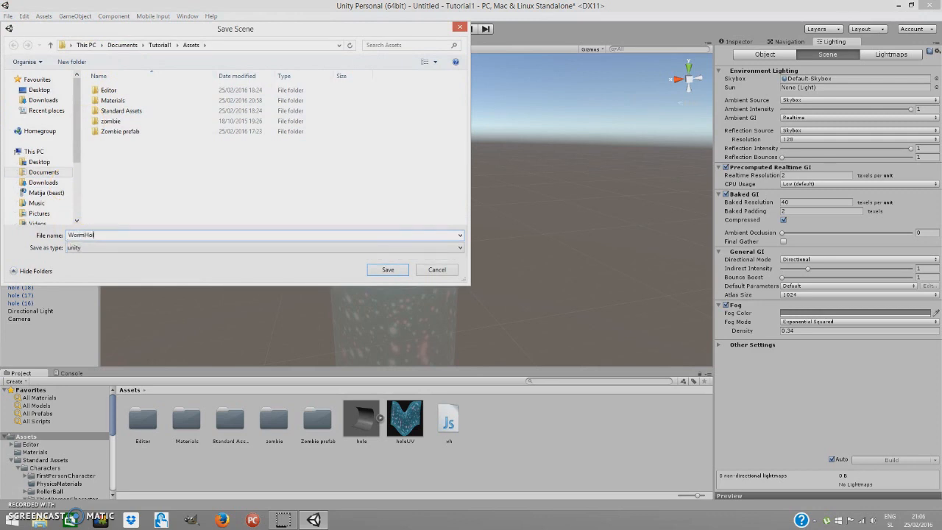
{"action": "left_click", "coordinate": [388, 269]}
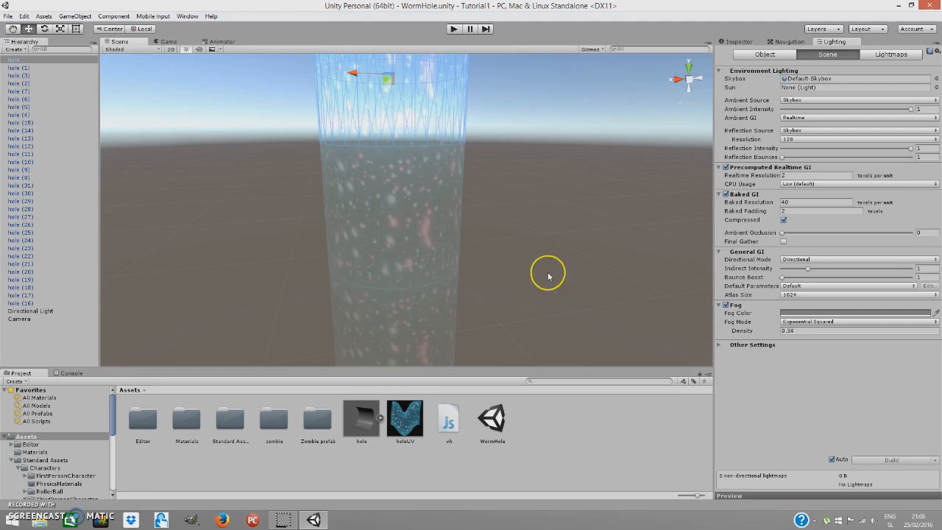
{"action": "mouse_move", "coordinate": [548, 276]}
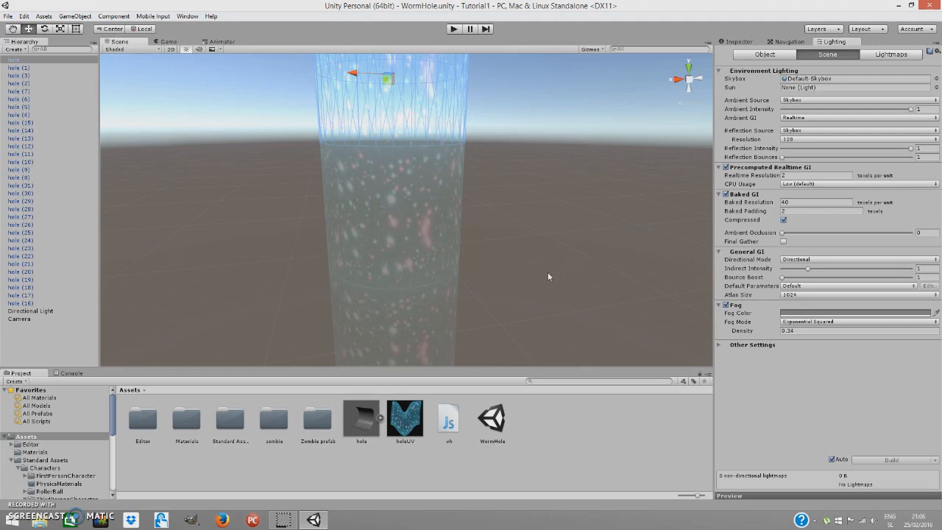